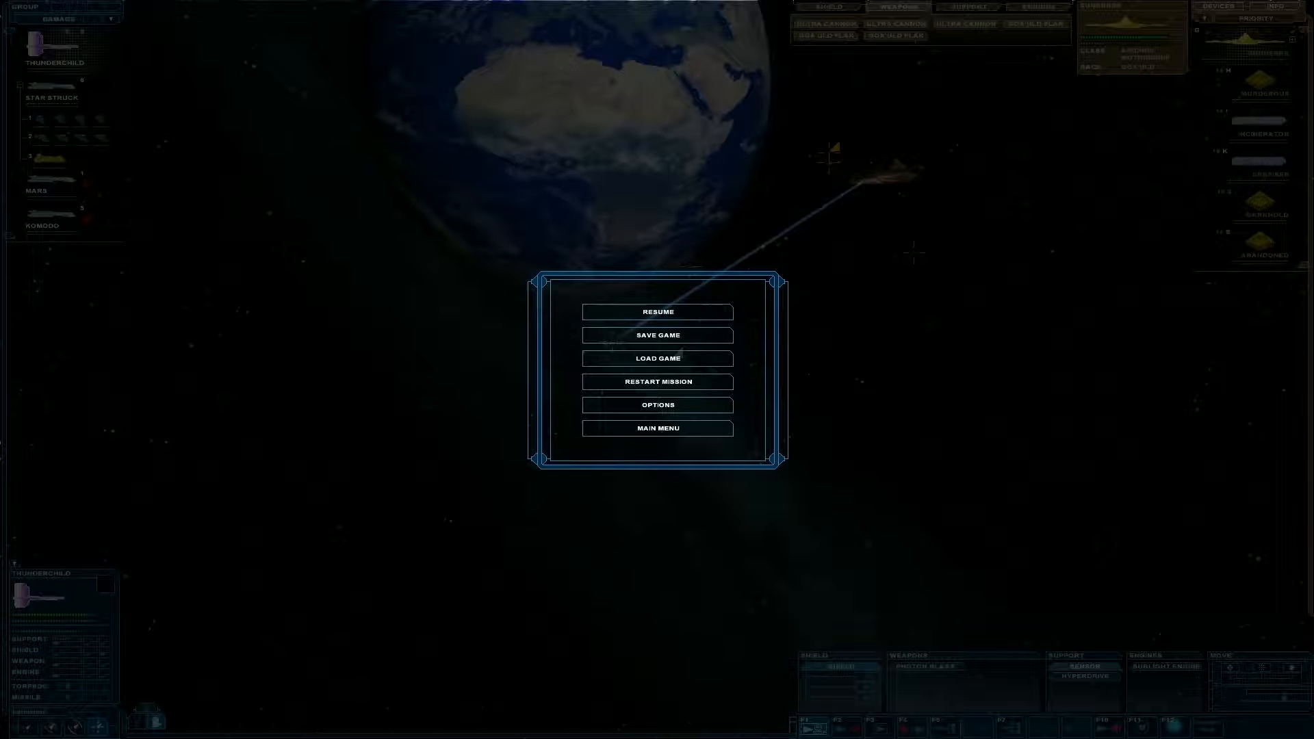
Switch Enable Sound off in Main Options and return to the battle
{"action": "left_click", "coordinate": [657, 312]}
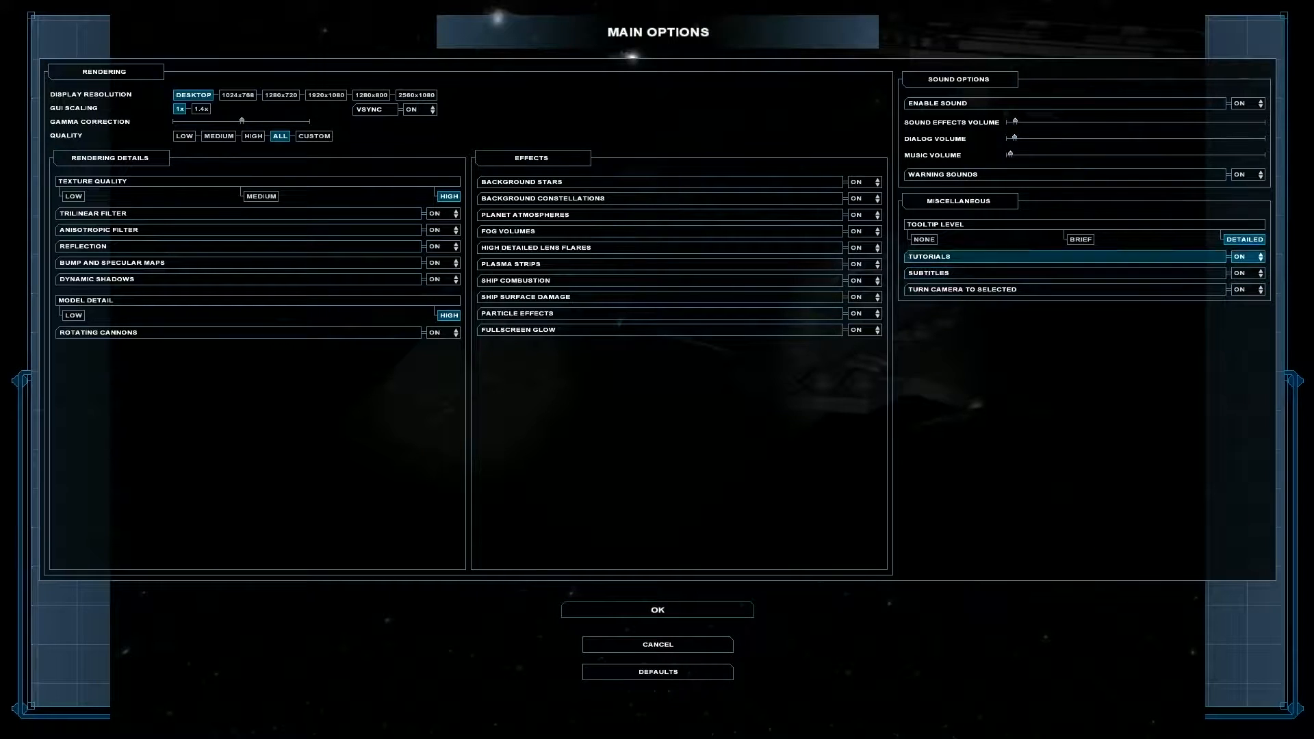
{"action": "left_click", "coordinate": [1242, 102]}
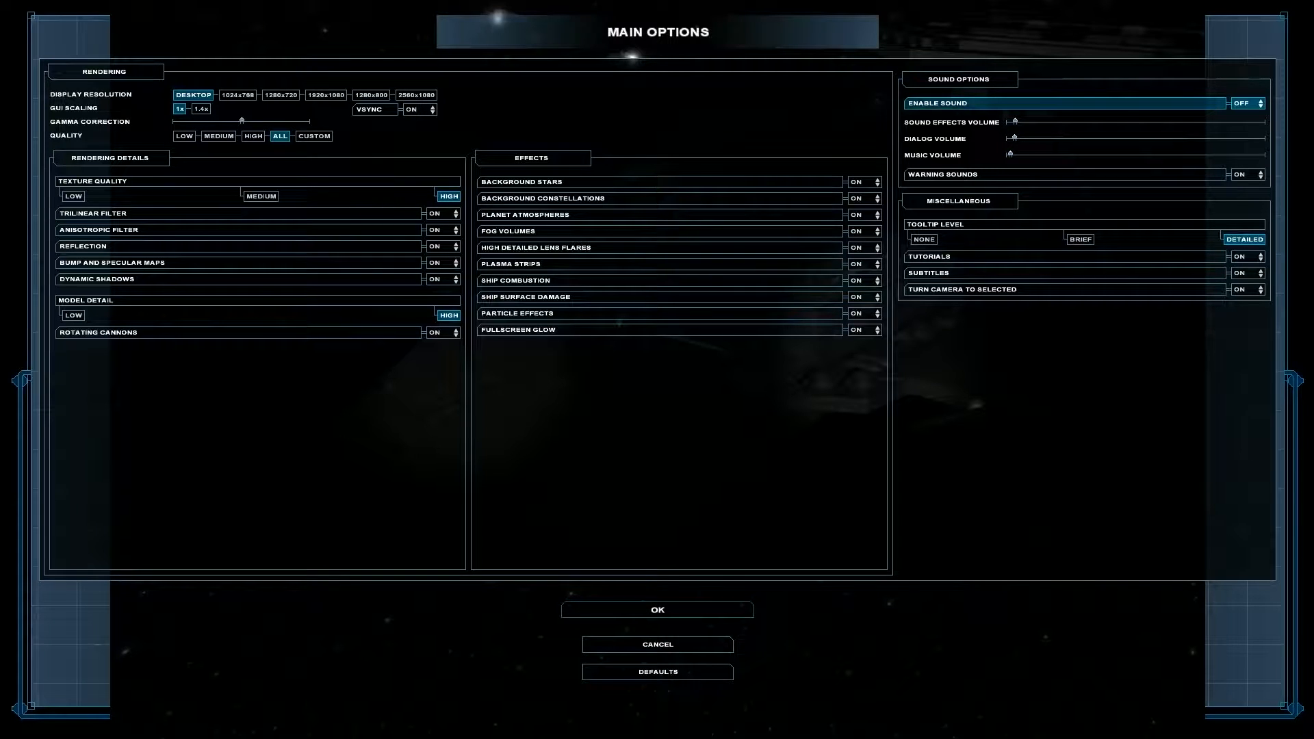
{"action": "left_click", "coordinate": [657, 611]}
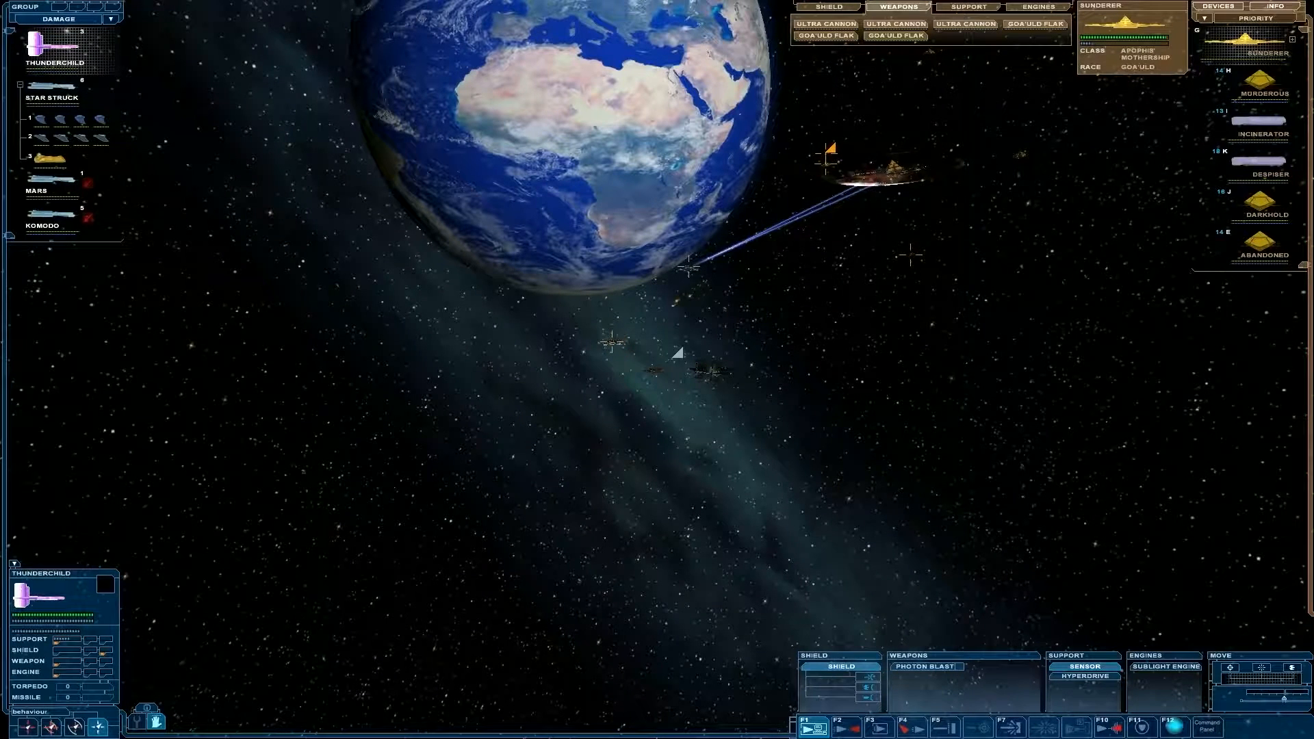
Pause the battle, reopen Main Options and set Enable Sound to off
{"action": "key", "text": "Escape"}
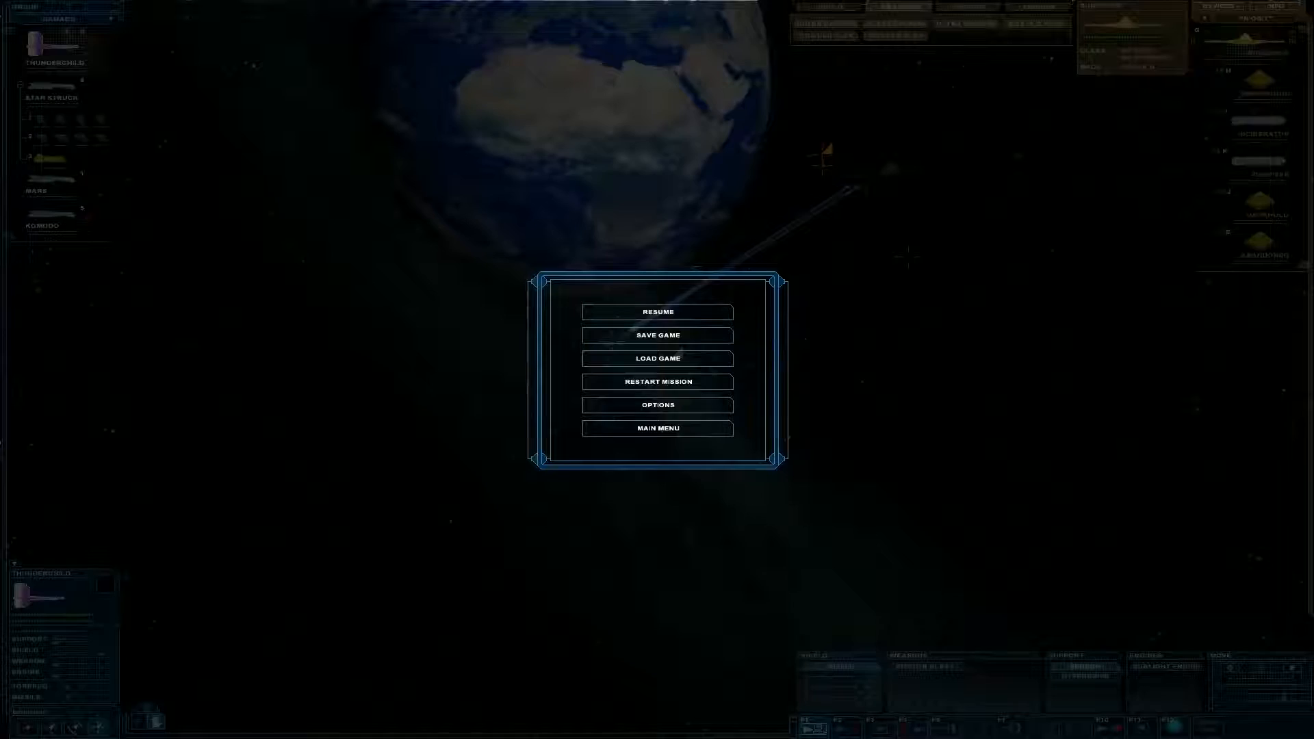
{"action": "left_click", "coordinate": [657, 404]}
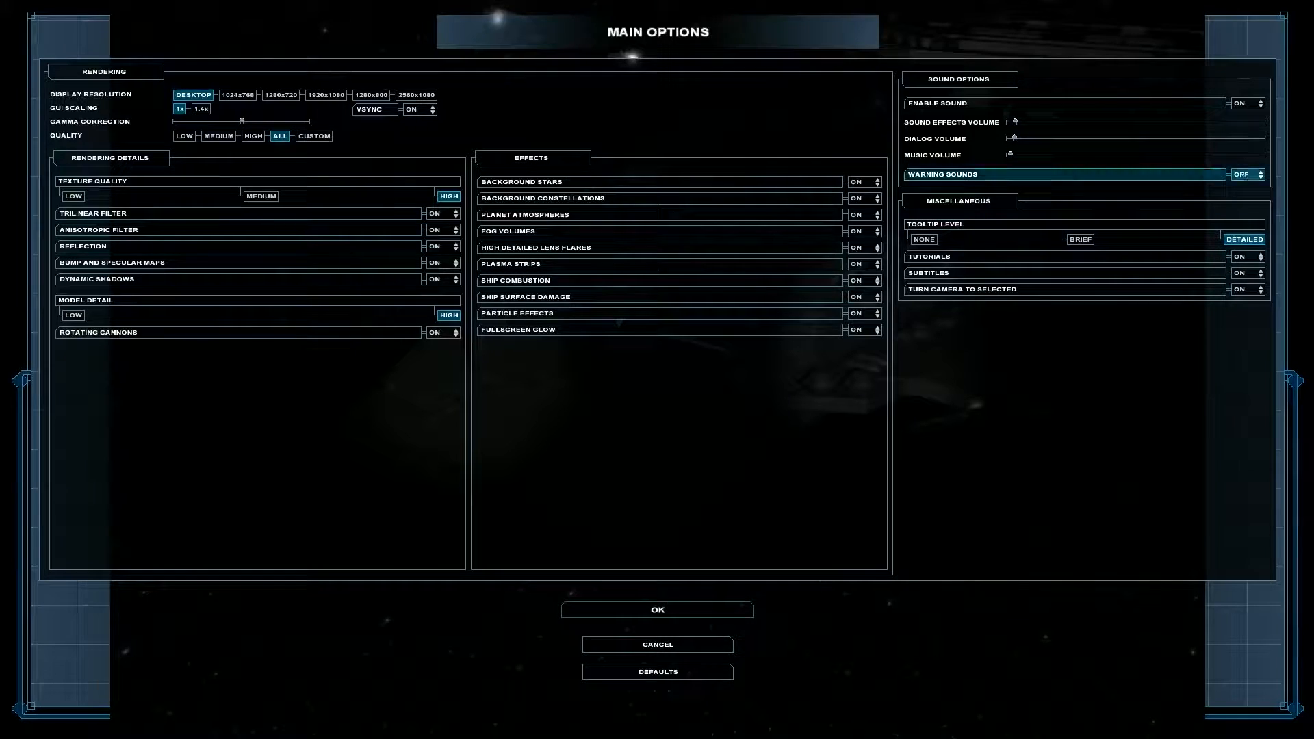
{"action": "left_click", "coordinate": [657, 610]}
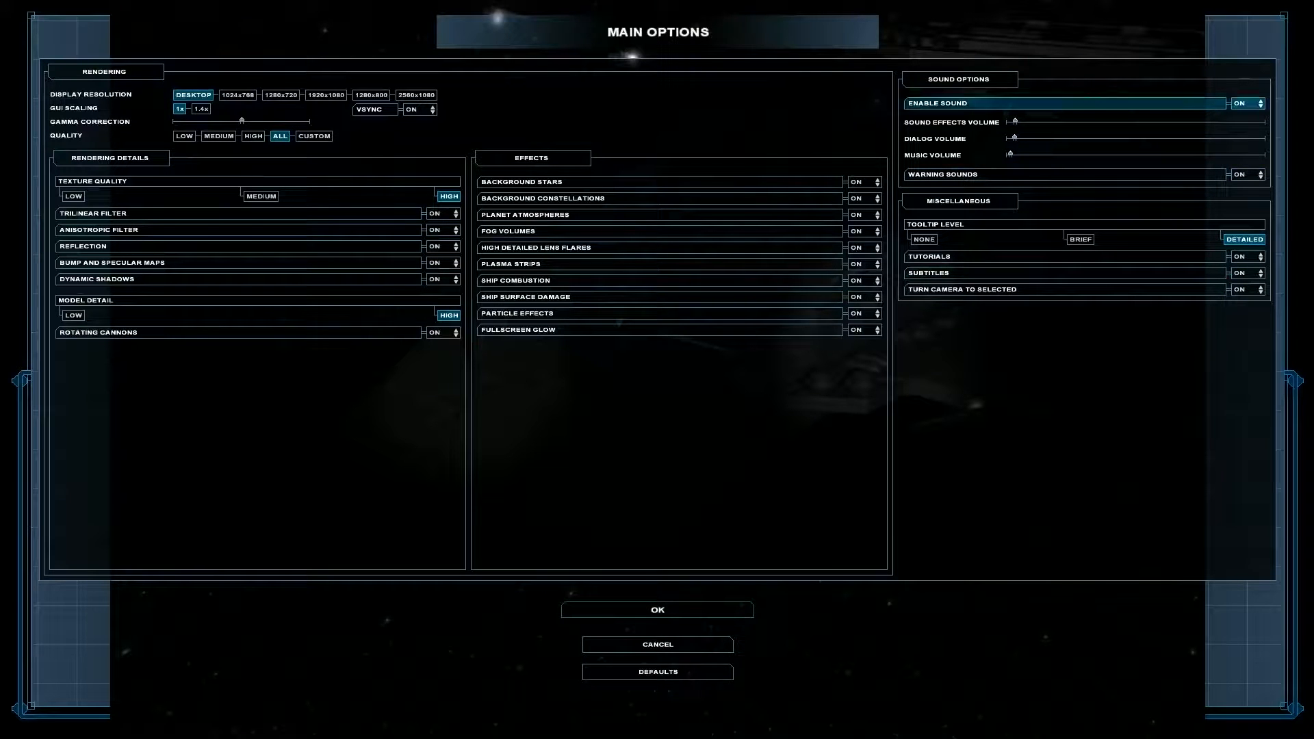
{"action": "left_click", "coordinate": [1243, 103]}
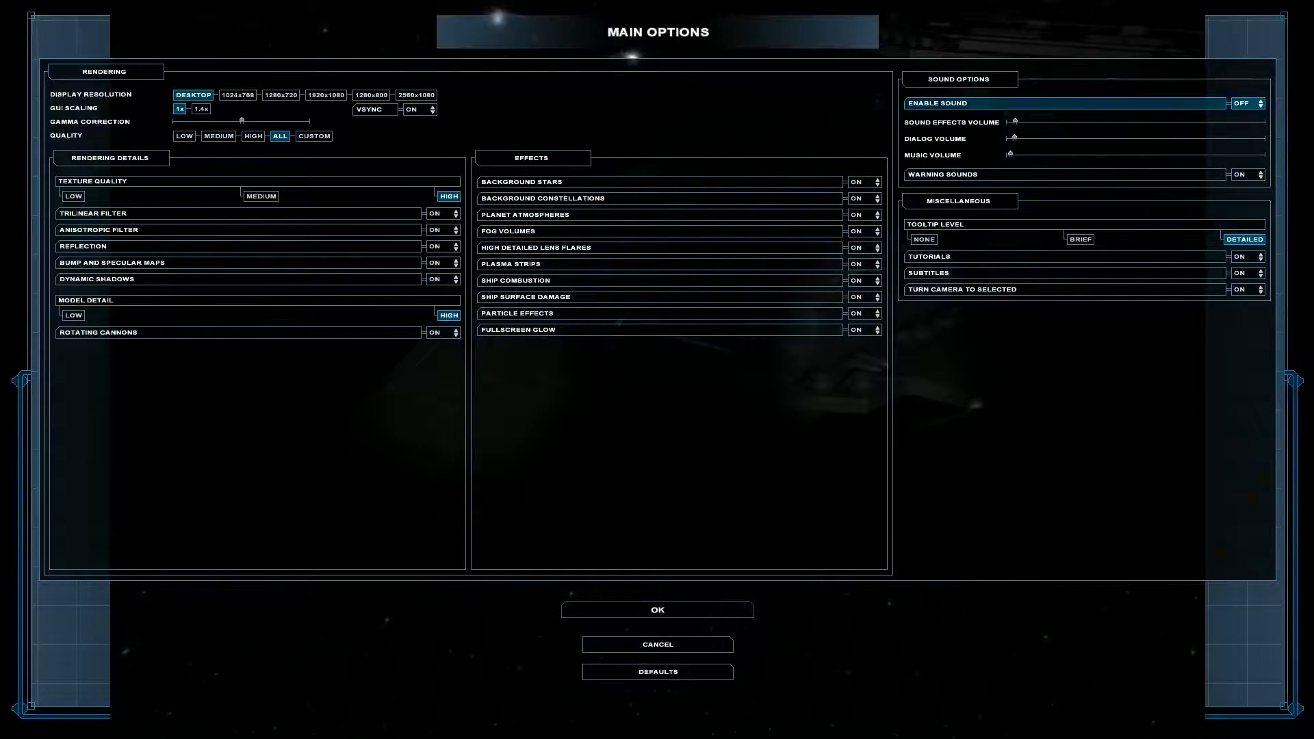
Set Enable Sound back to ON and leave Main Options to resume the battle
{"action": "left_click", "coordinate": [1245, 101]}
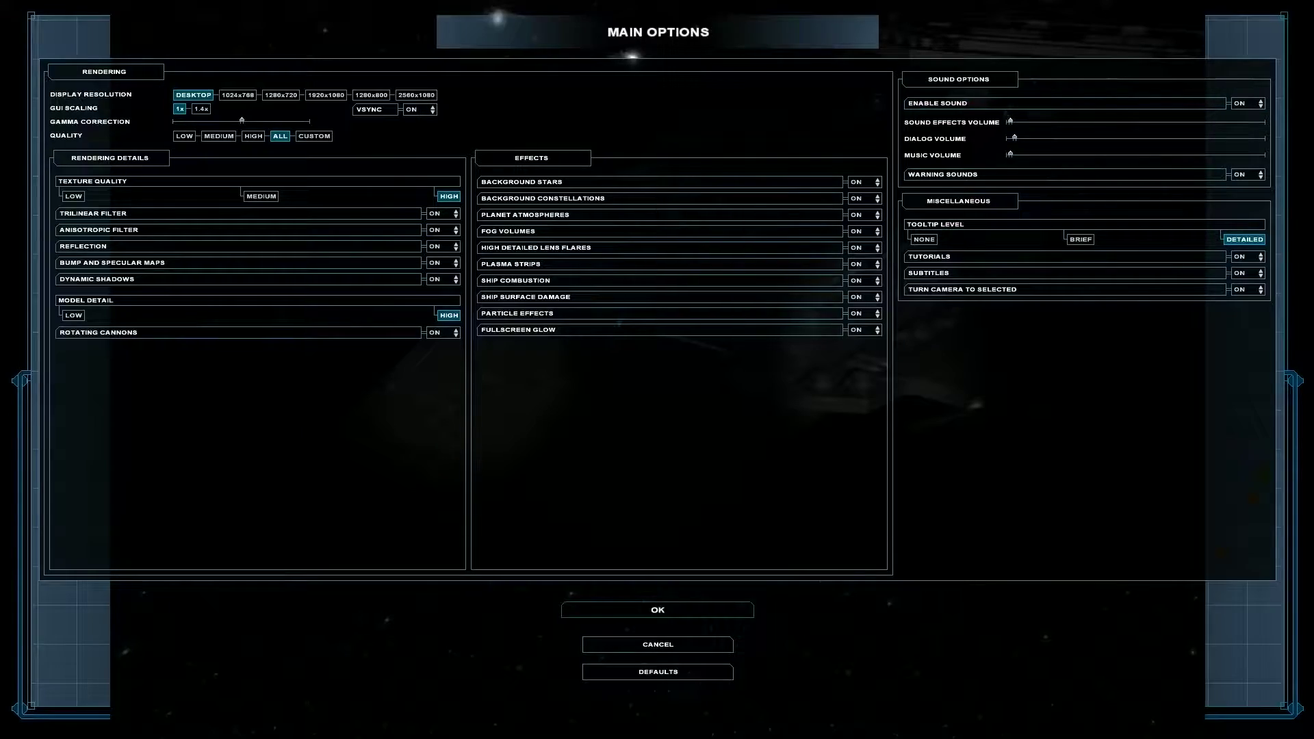
{"action": "left_click", "coordinate": [657, 610]}
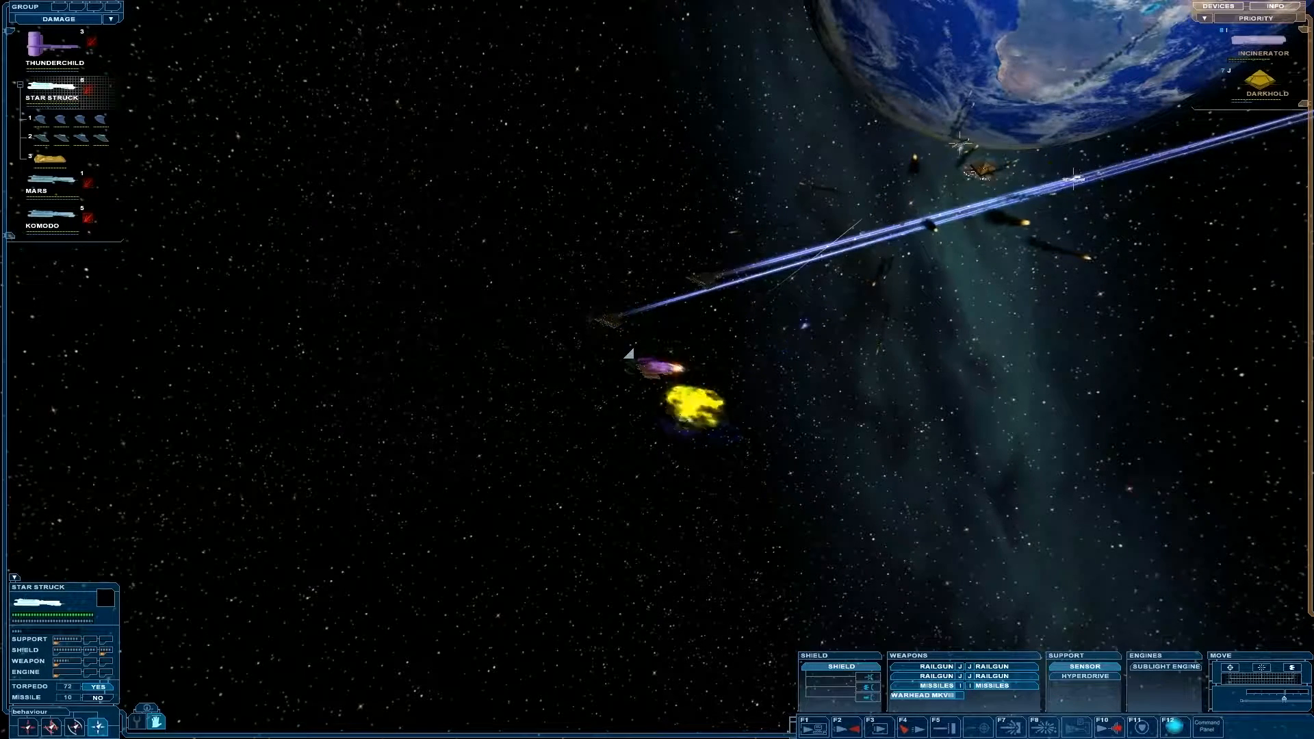
Take control of Thunderchild and order it against the remaining first-wave enemies
{"action": "left_click", "coordinate": [46, 50]}
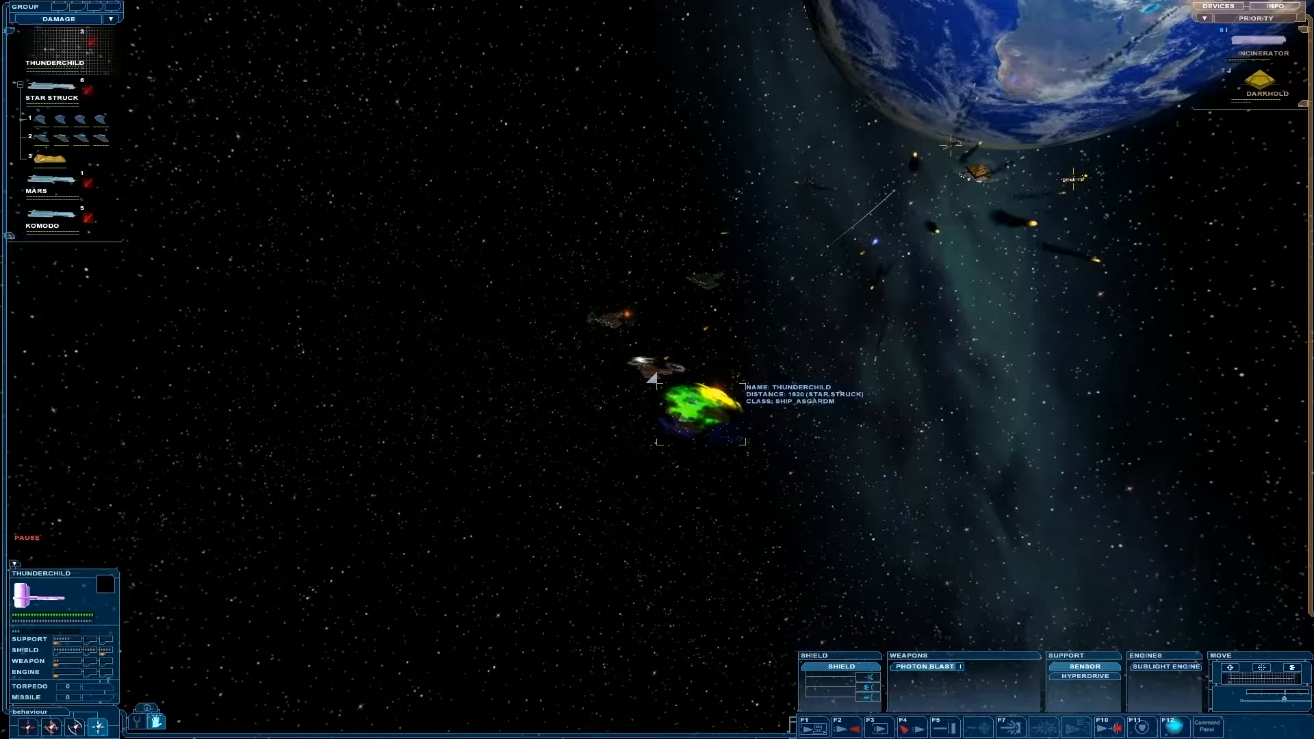
{"action": "left_click", "coordinate": [53, 179]}
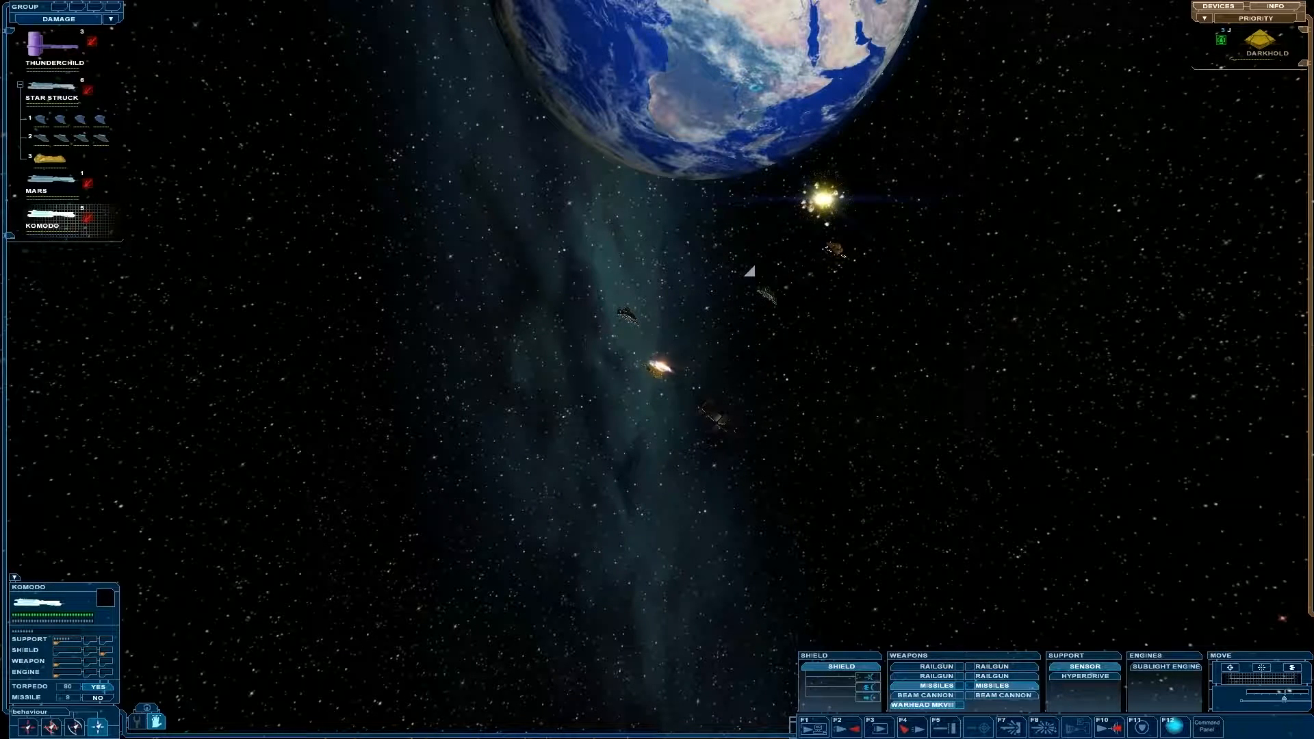
Target the Darkhold destroyer and have Thunderchild attack it until it explodes
{"action": "left_click", "coordinate": [830, 248]}
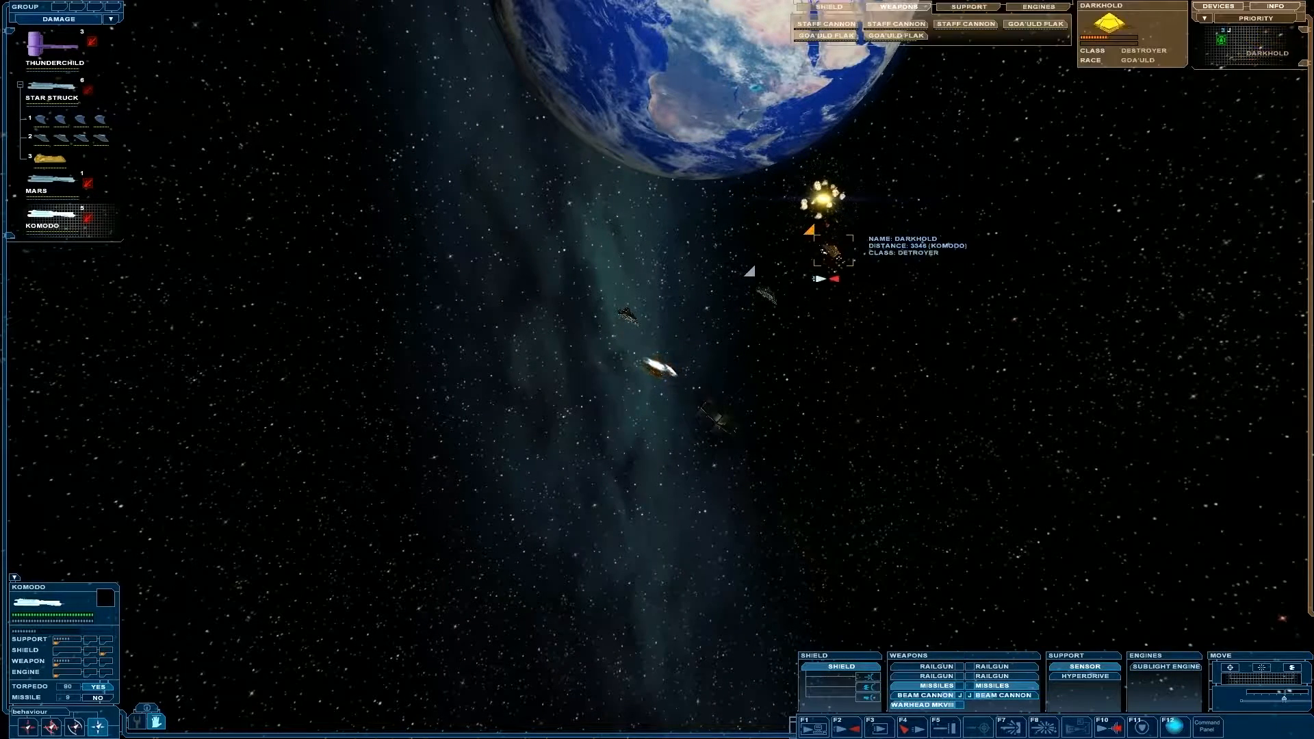
{"action": "left_click", "coordinate": [47, 47]}
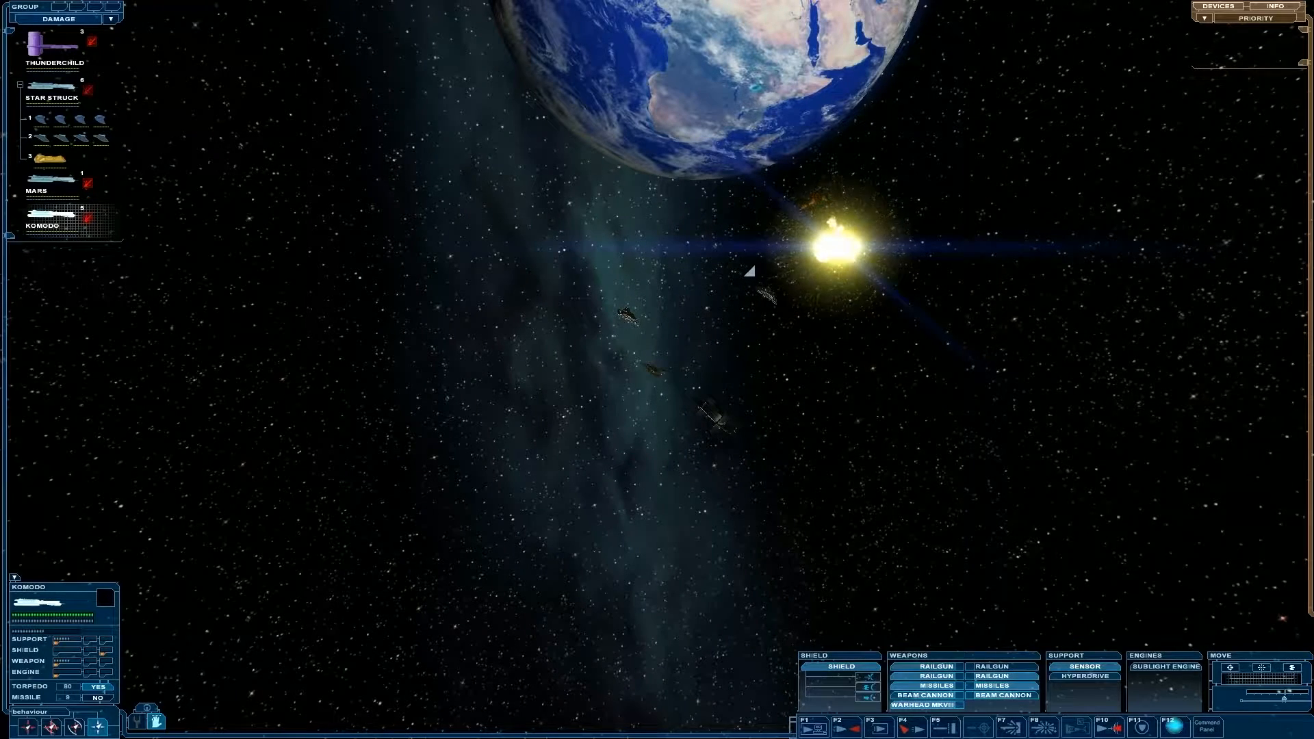
{"action": "left_click", "coordinate": [52, 47]}
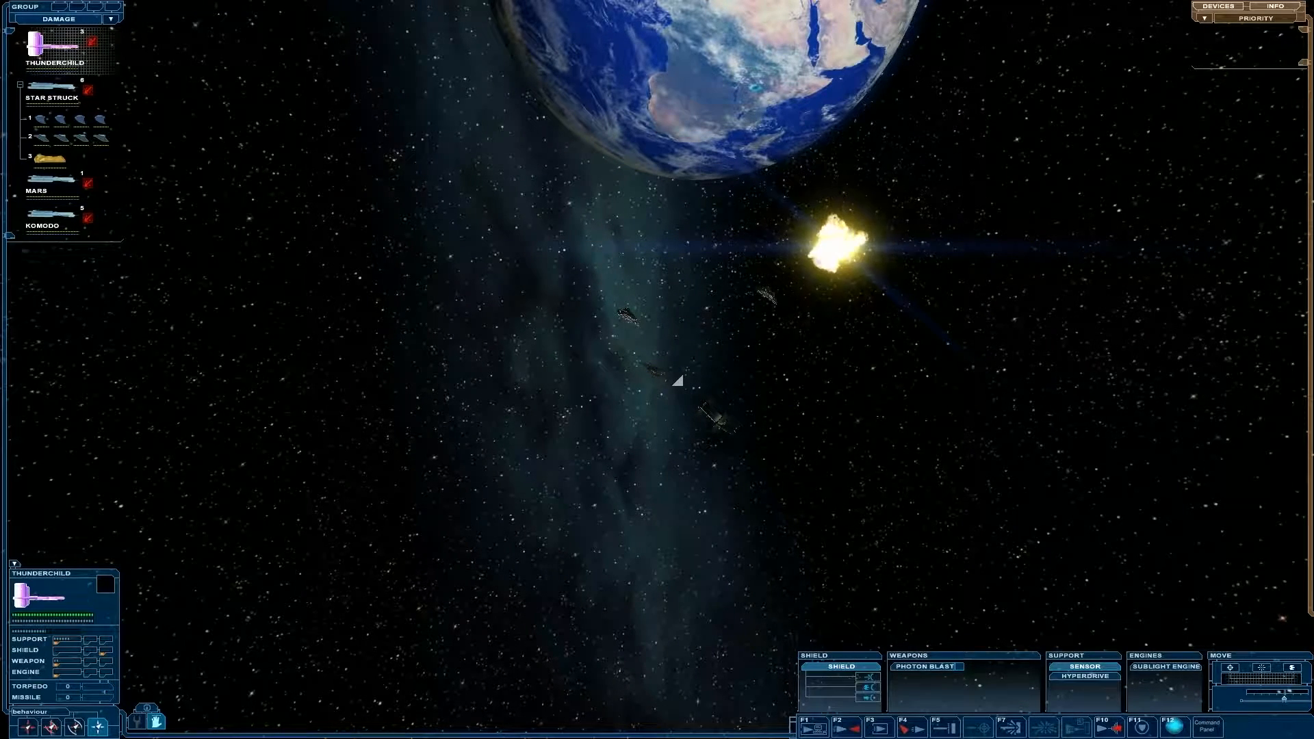
{"action": "left_click", "coordinate": [52, 88]}
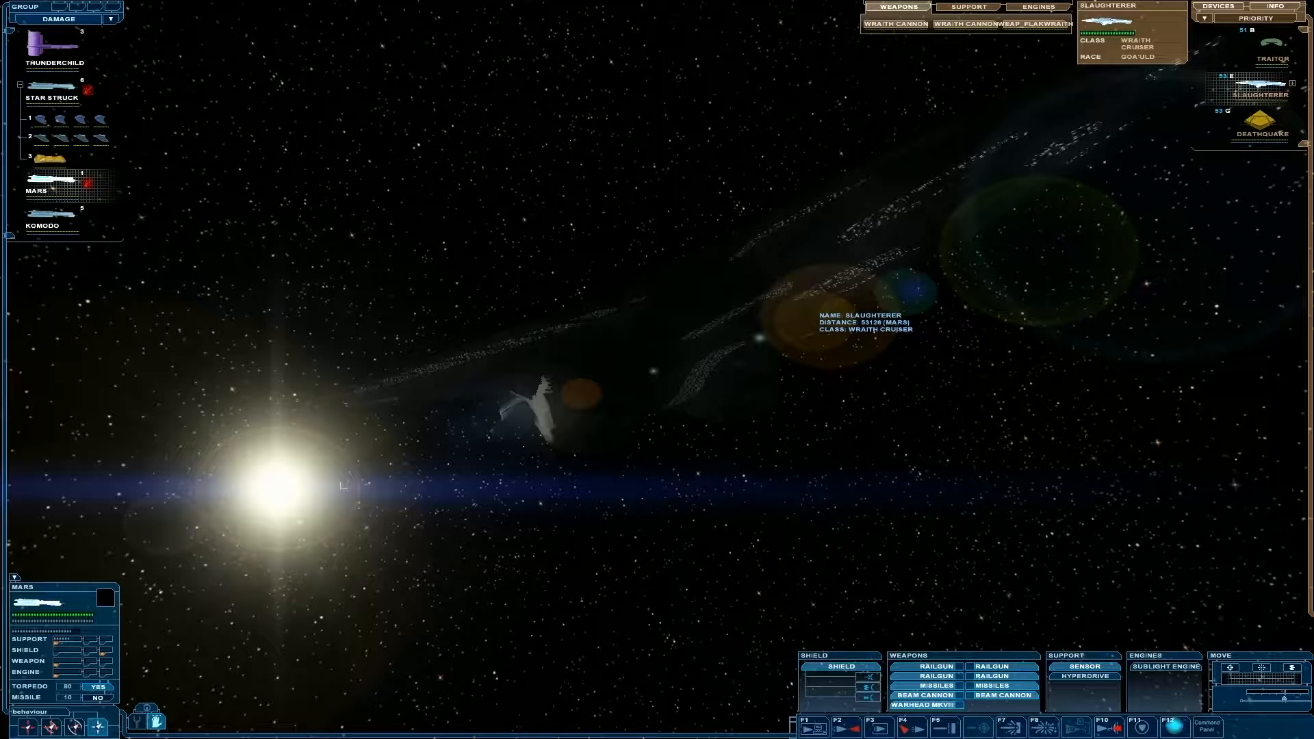
Mark the Traitor spider from the target list for the selected group
{"action": "left_click", "coordinate": [1260, 128]}
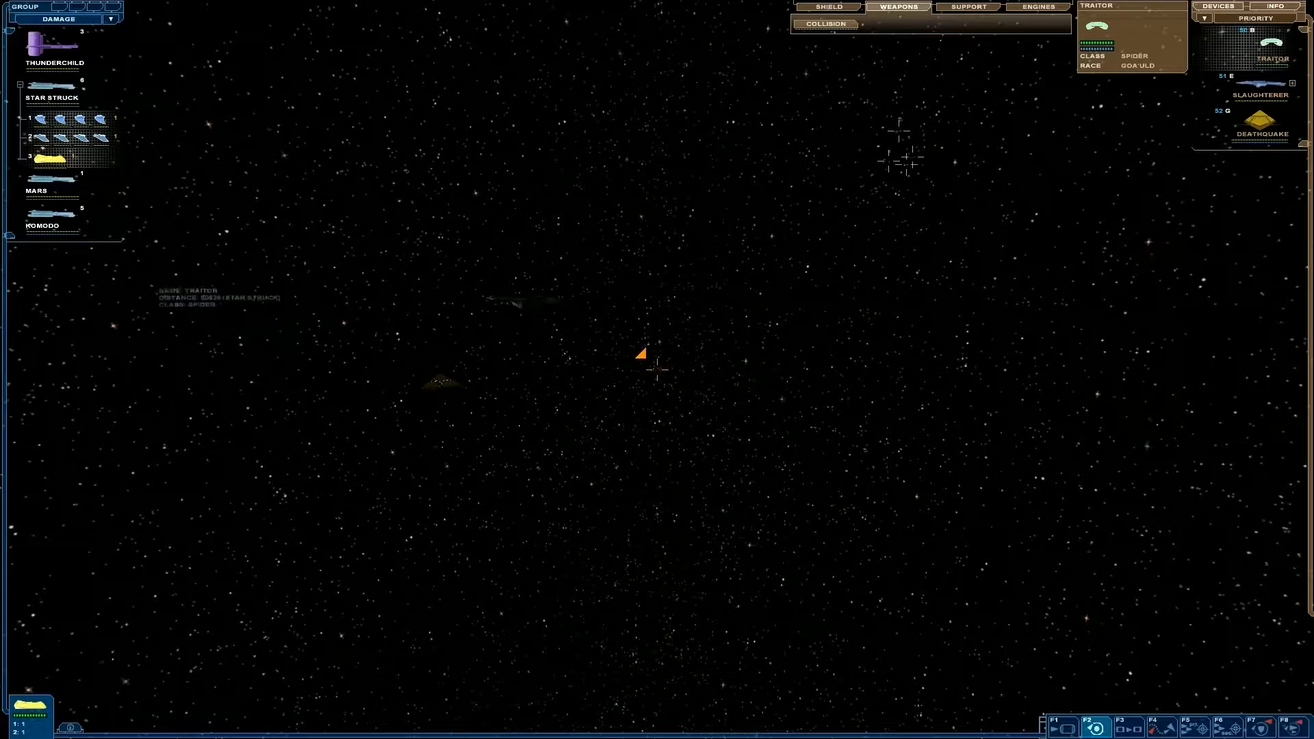
Select a fleet ship in the group panel to keep attacking the second wave
{"action": "left_click", "coordinate": [43, 226]}
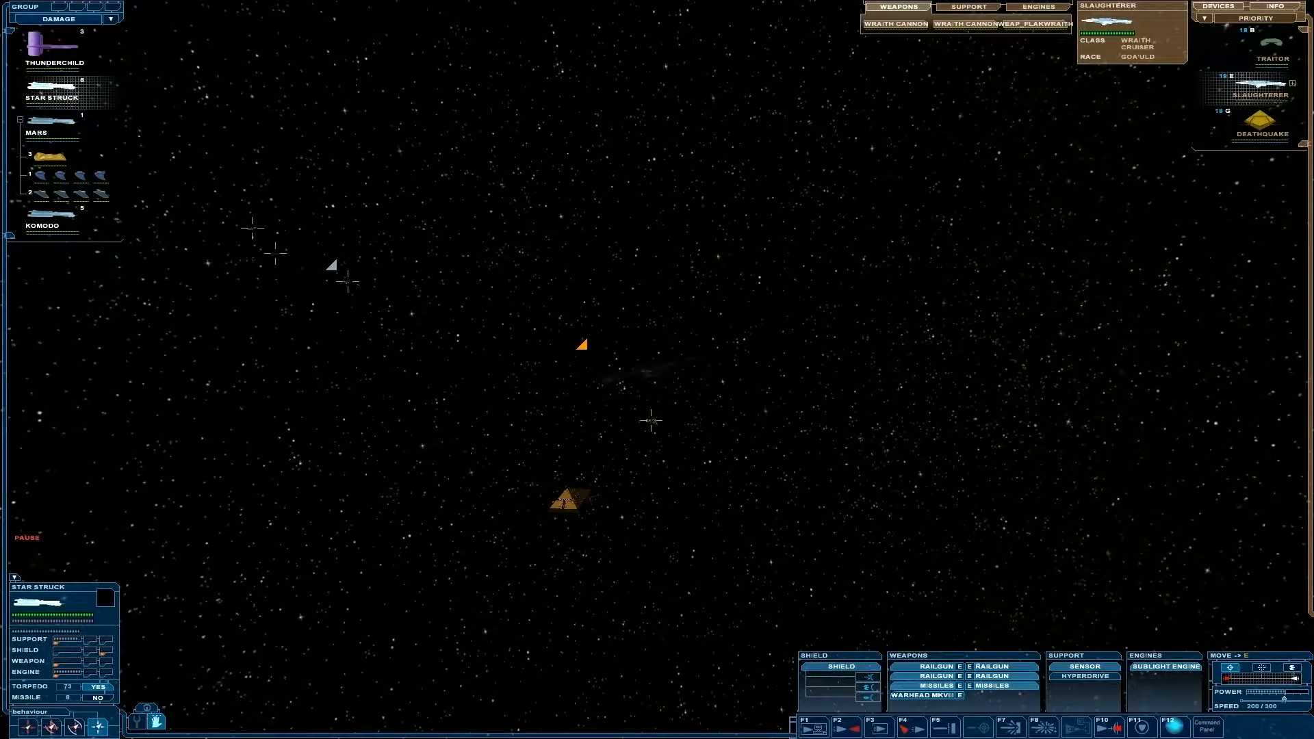
{"action": "mouse_move", "coordinate": [925, 695]}
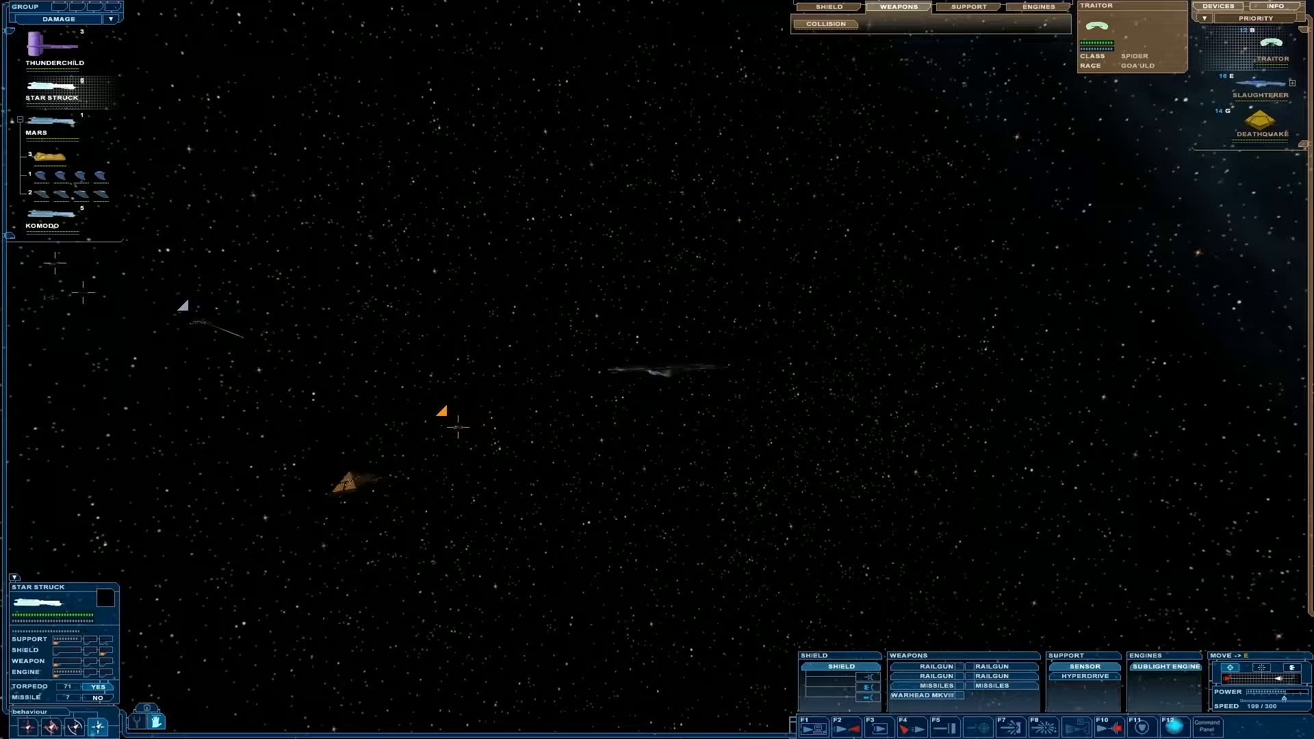
Unpause the battle and keep Star Struck firing on Traitor
{"action": "key", "text": "SPACE"}
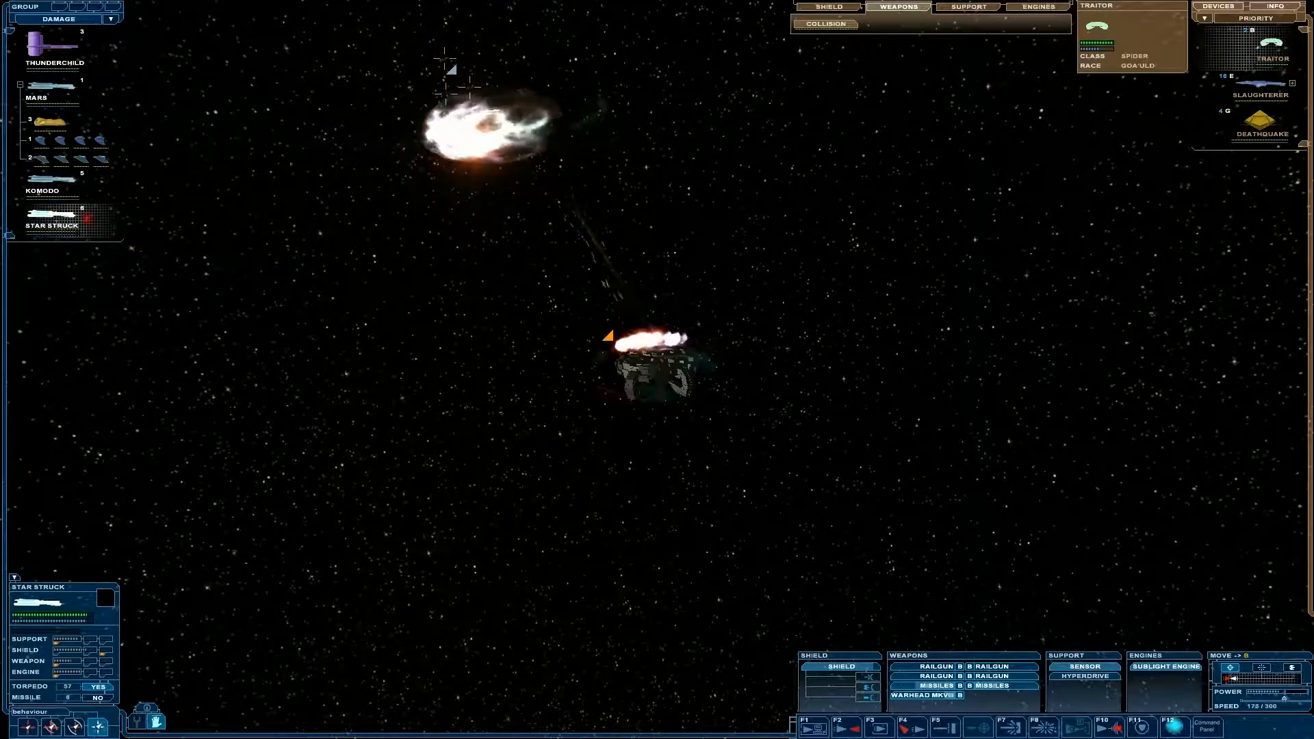
{"action": "left_click", "coordinate": [96, 698]}
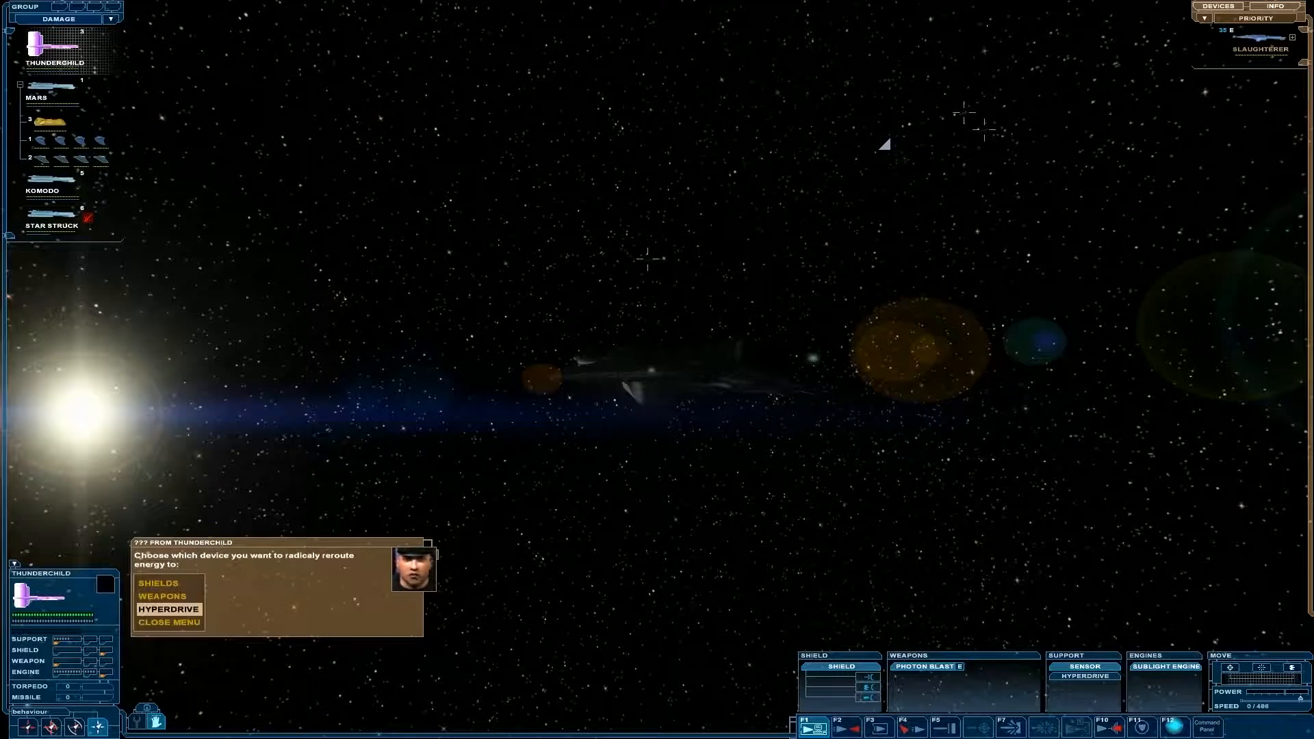
Answer Thunderchild's energy-reroute prompt and close the reroute menu
{"action": "left_click", "coordinate": [164, 608]}
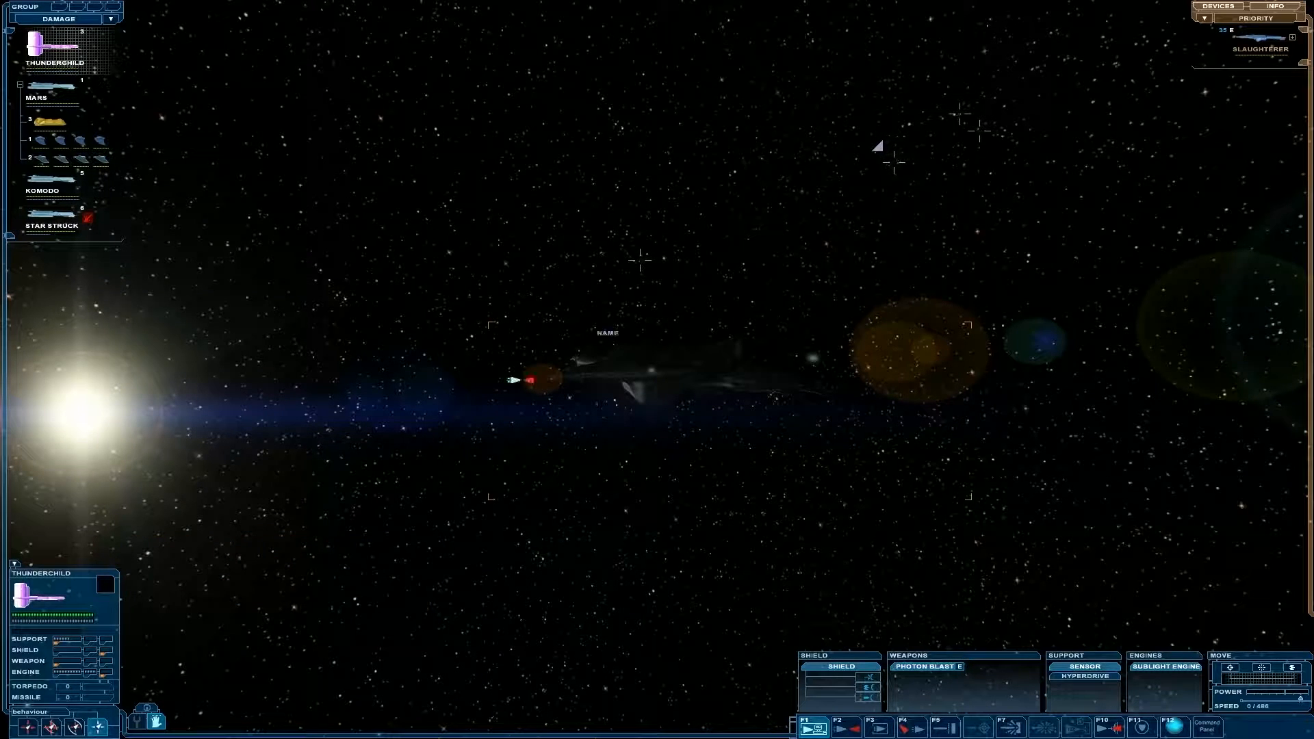
{"action": "left_click", "coordinate": [668, 380]}
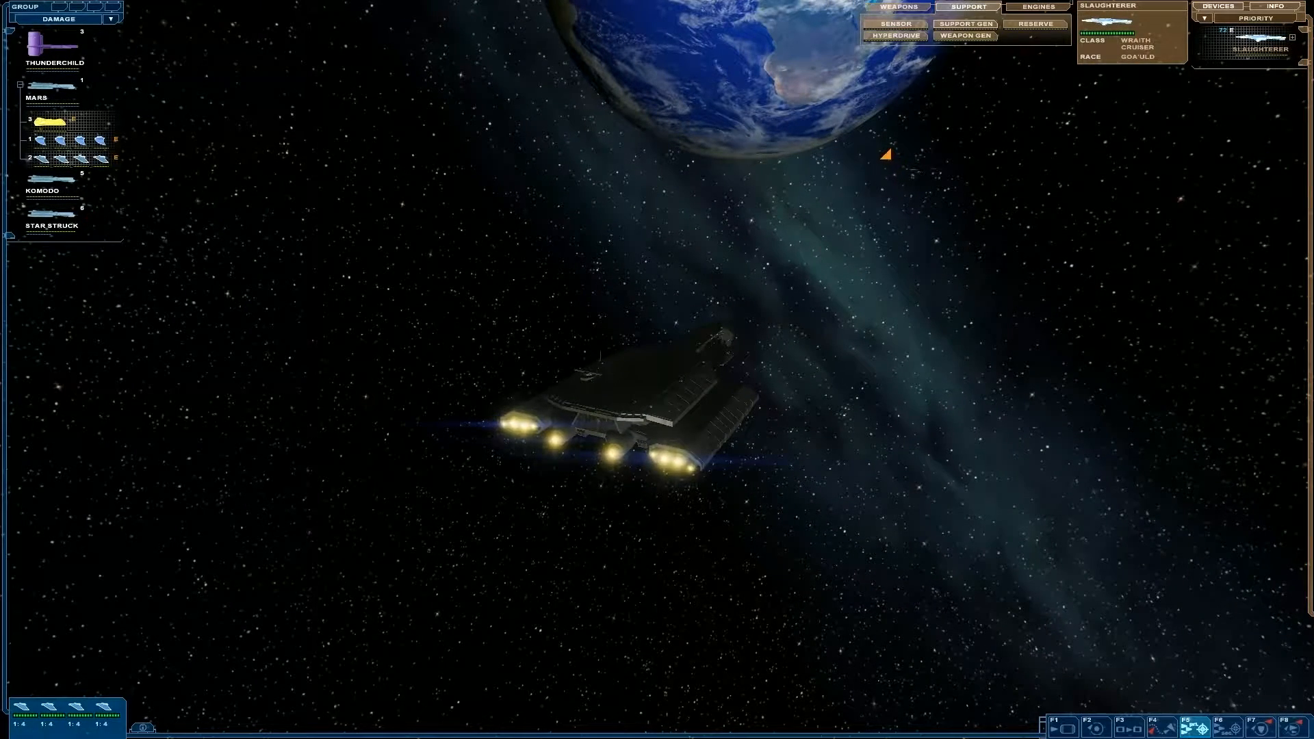
Show Slaughterer's weapon systems, including its Wraith cannons, in the target panel
{"action": "left_click", "coordinate": [901, 7]}
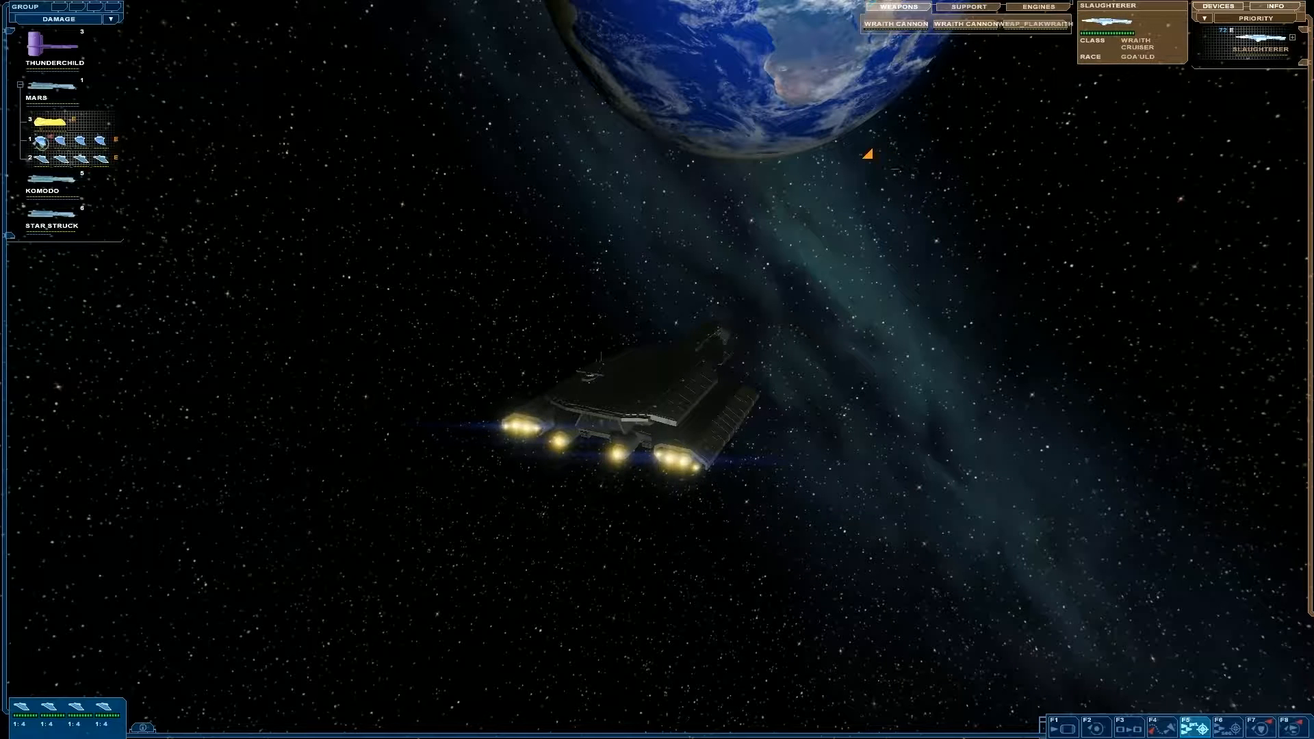
{"action": "mouse_move", "coordinate": [46, 139]}
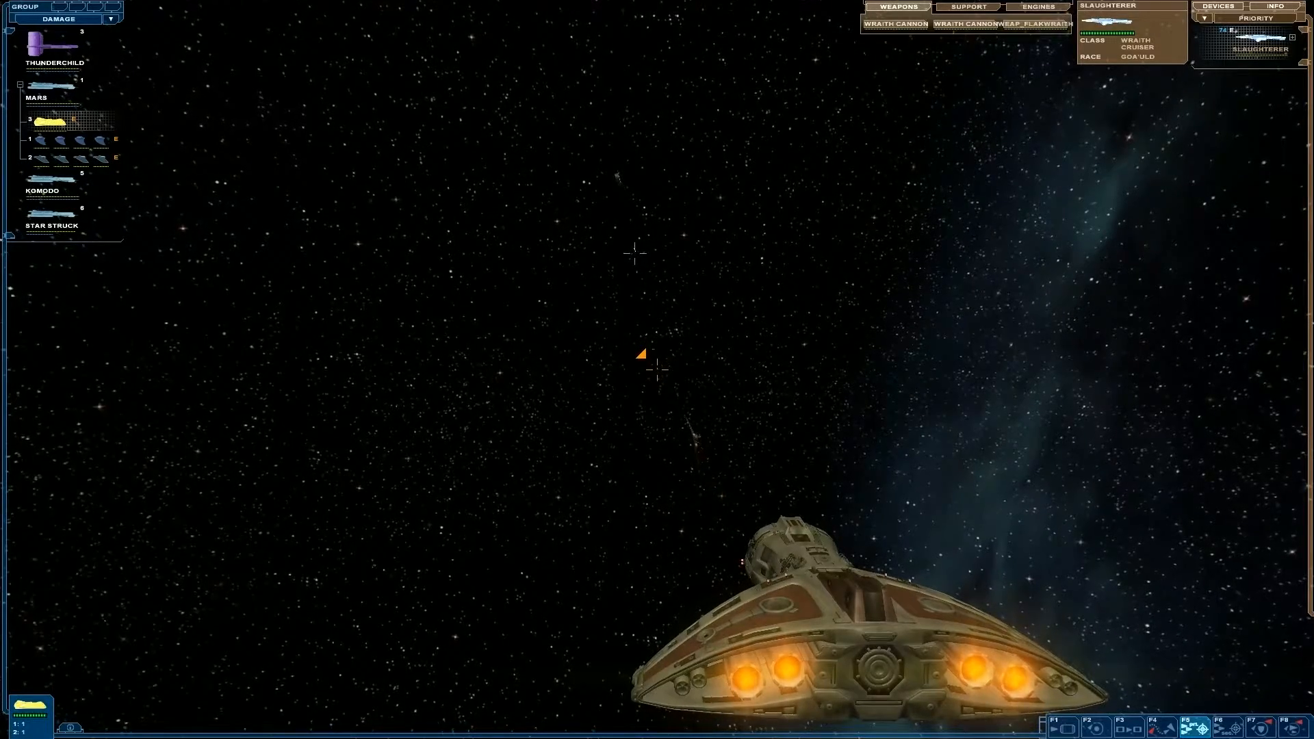
Take command of the F301 hybrid fighter squadrons with Slaughterer still targeted
{"action": "left_click", "coordinate": [643, 369]}
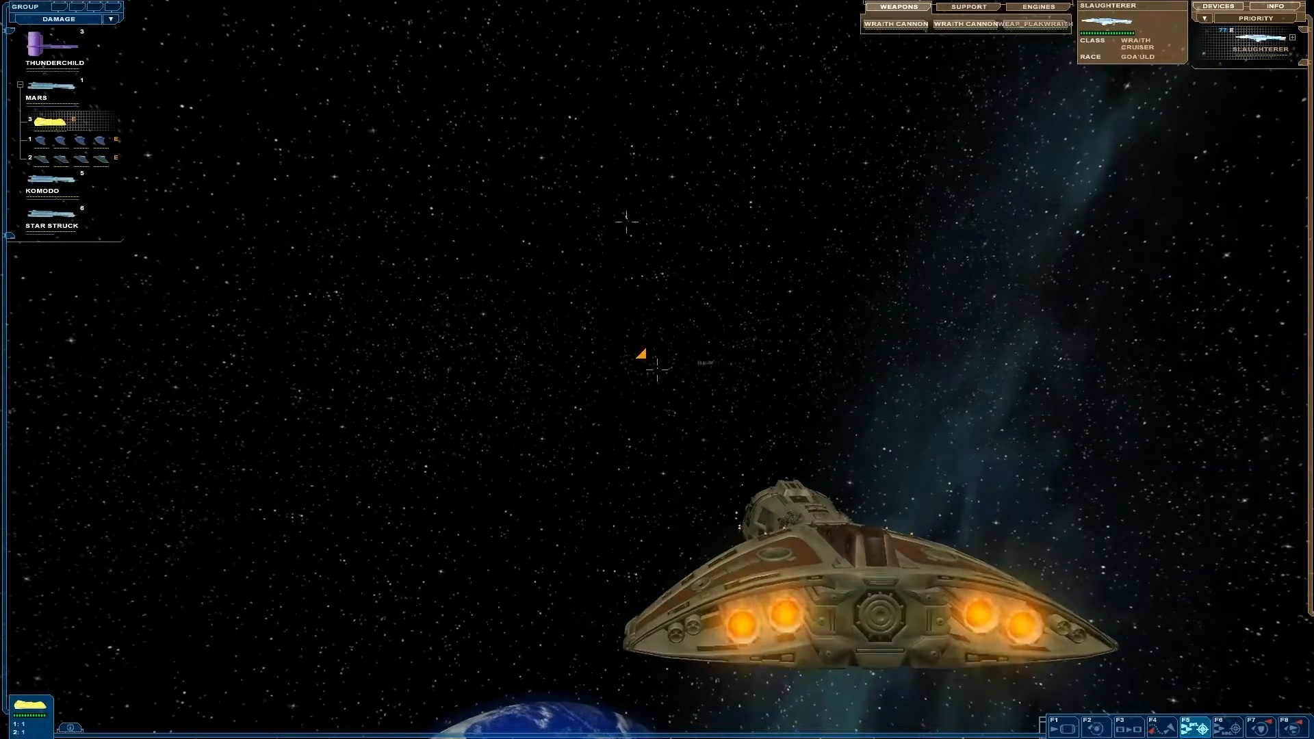
{"action": "left_click", "coordinate": [645, 367]}
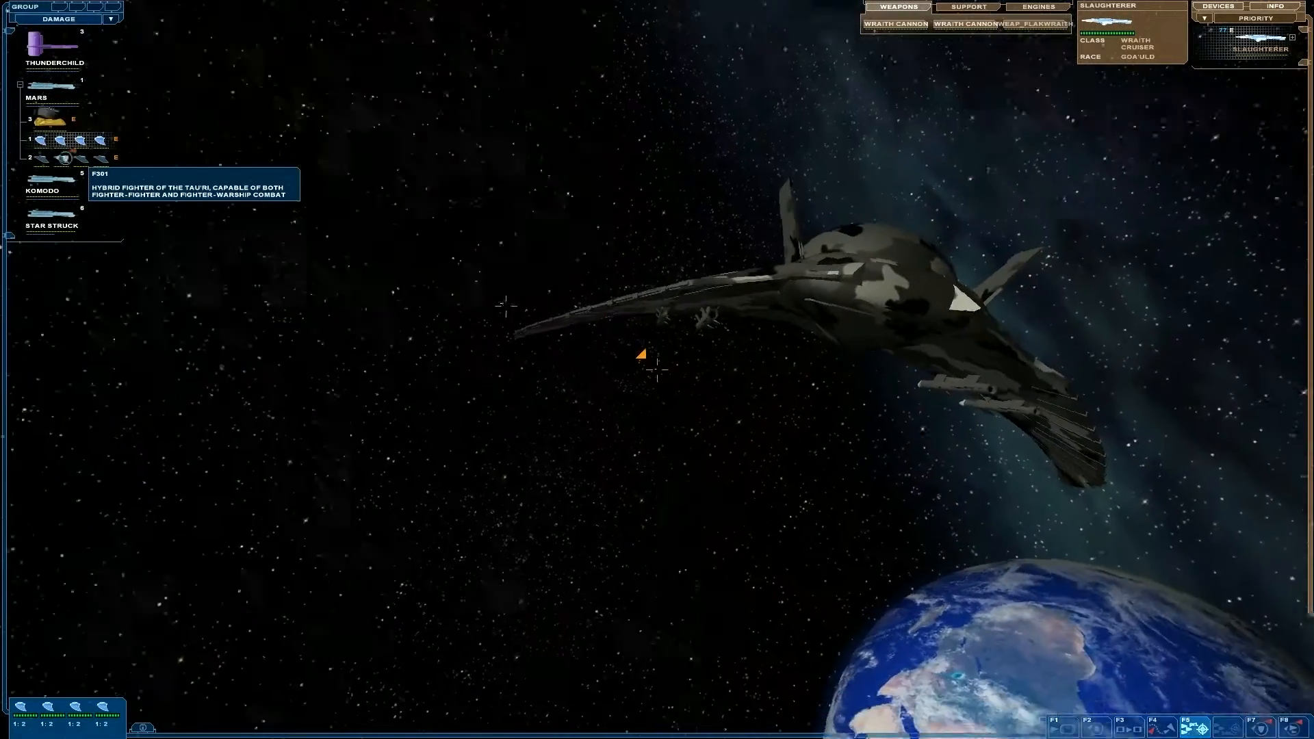
{"action": "mouse_move", "coordinate": [35, 140]}
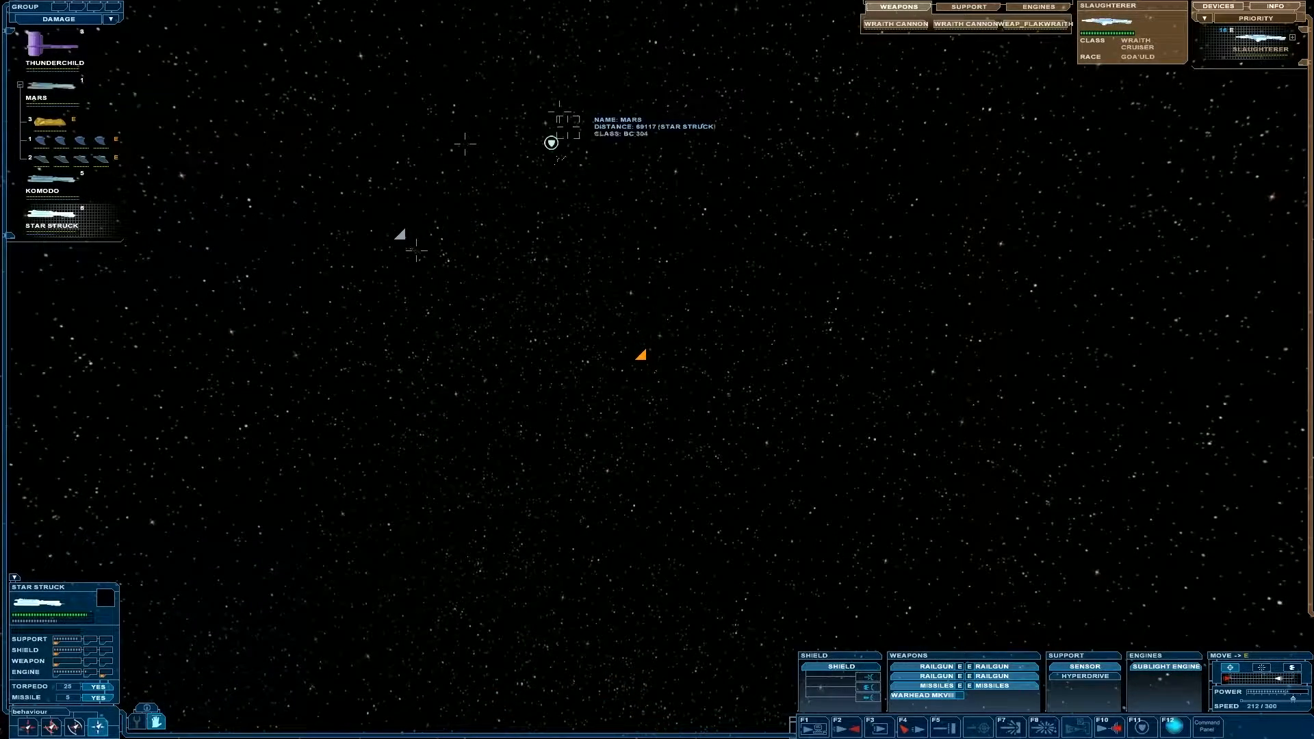
Command Thunderchild, inspect the Slaughterer's engines, then return command to group 3's golden ship
{"action": "left_click", "coordinate": [49, 47]}
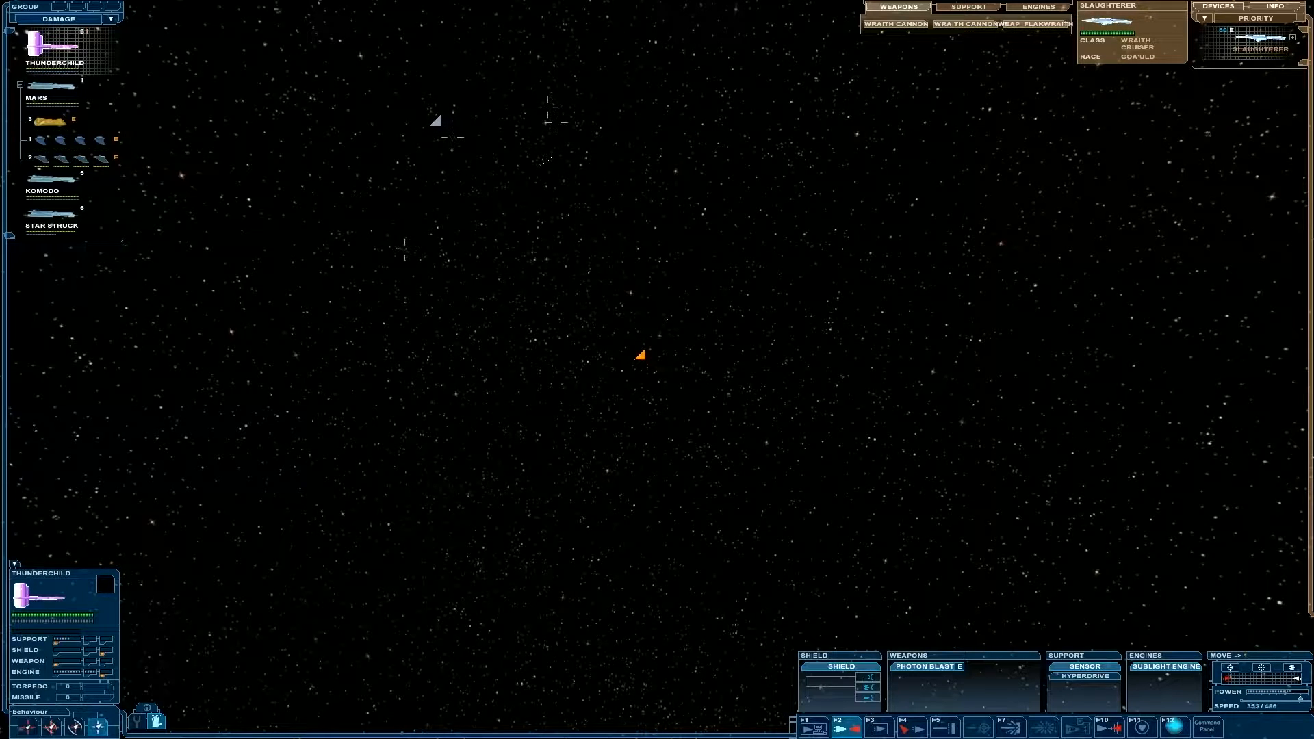
{"action": "left_click", "coordinate": [1037, 7]}
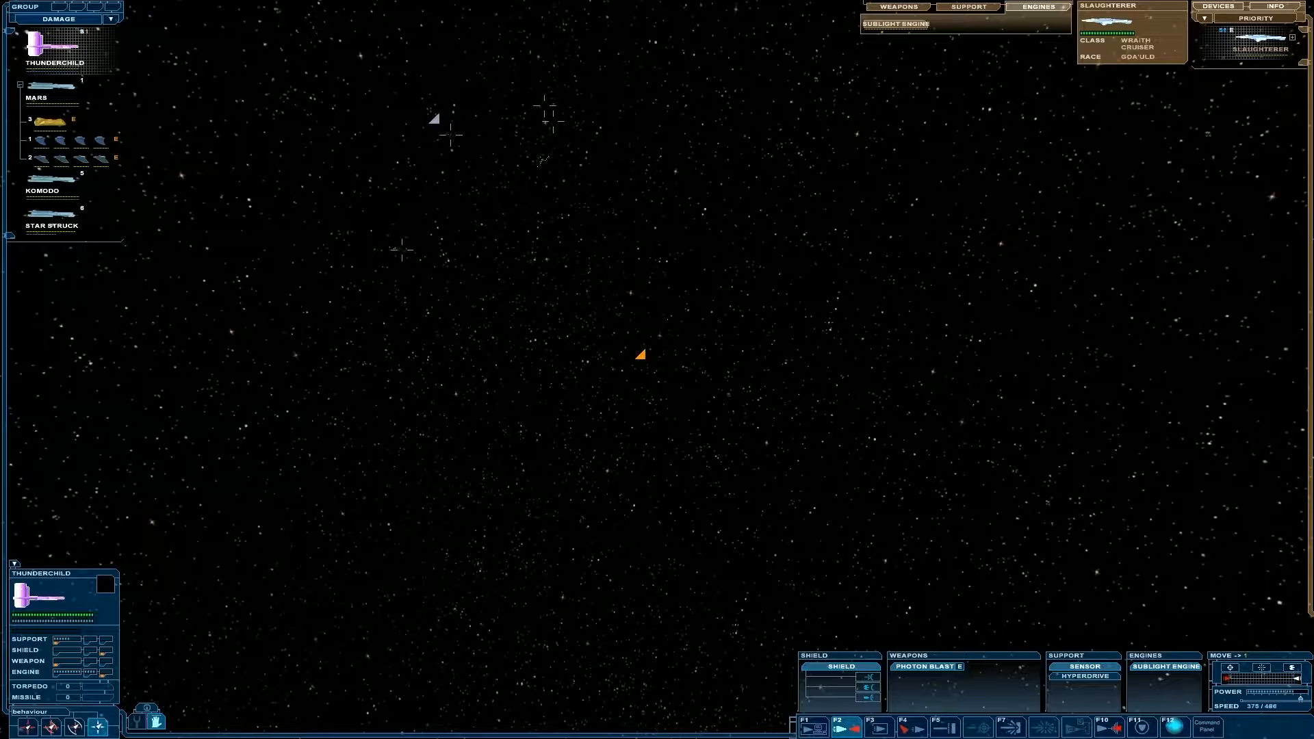
{"action": "left_click", "coordinate": [897, 7]}
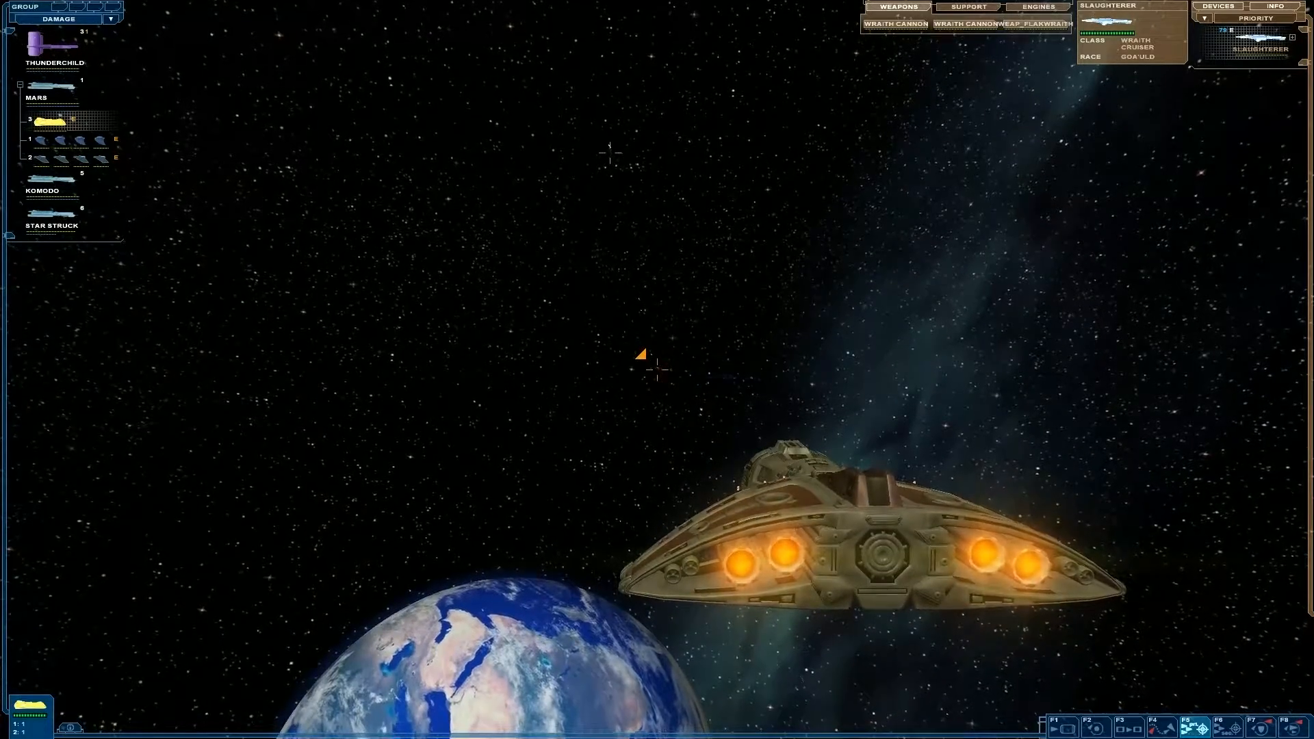
{"action": "mouse_move", "coordinate": [66, 181]}
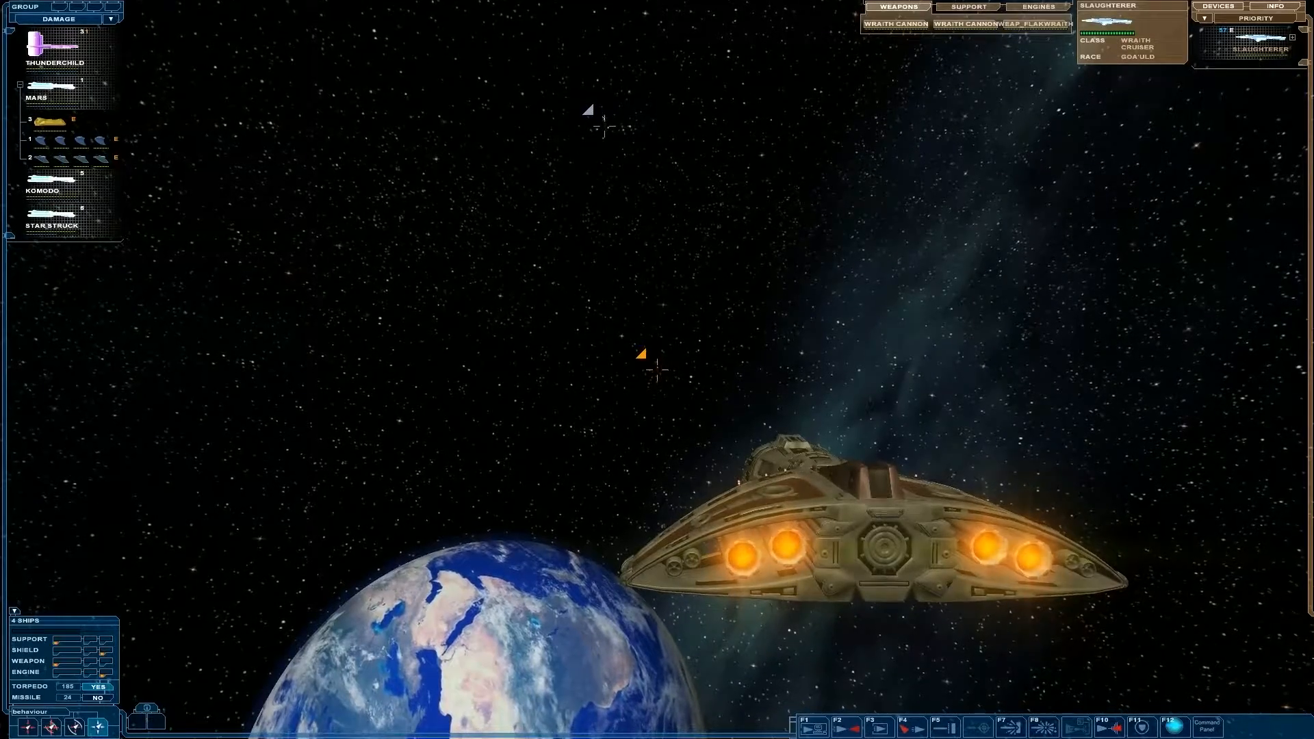
Return command to the golden ship, then take command of the F301 fighter group
{"action": "left_click", "coordinate": [56, 85]}
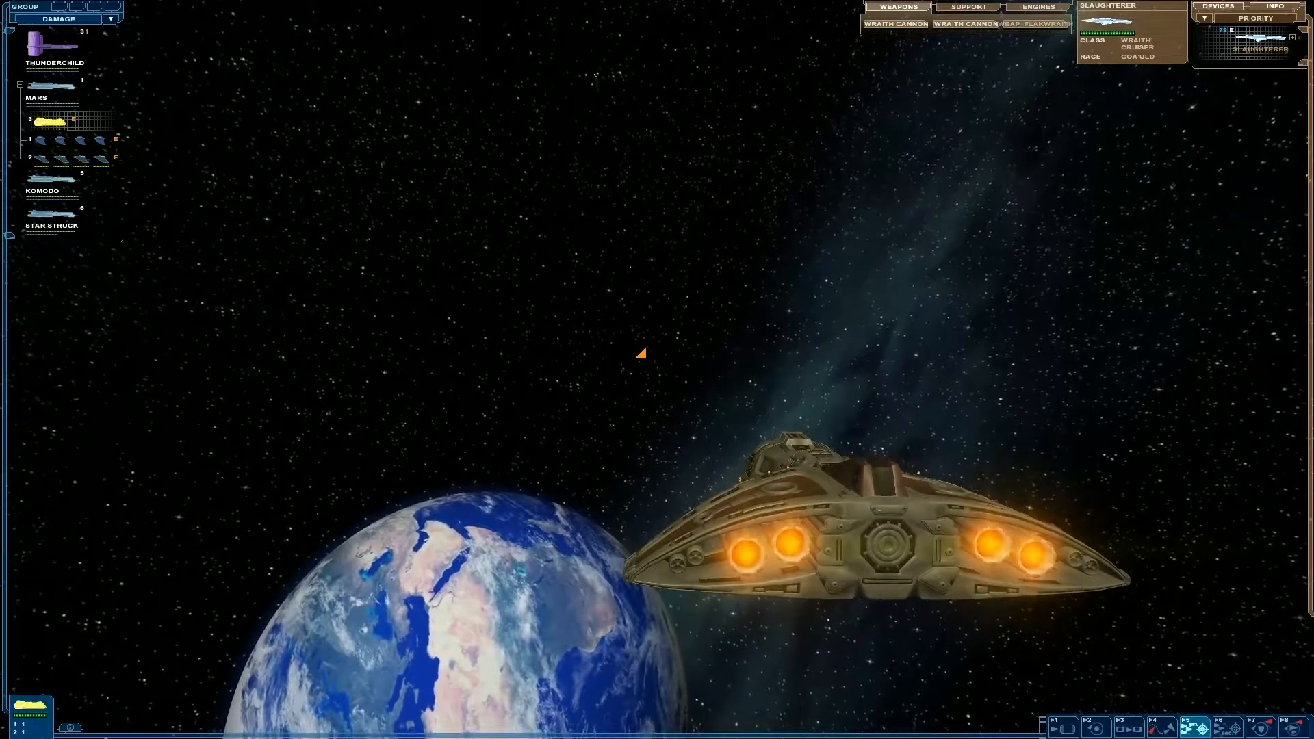
{"action": "left_click", "coordinate": [49, 224]}
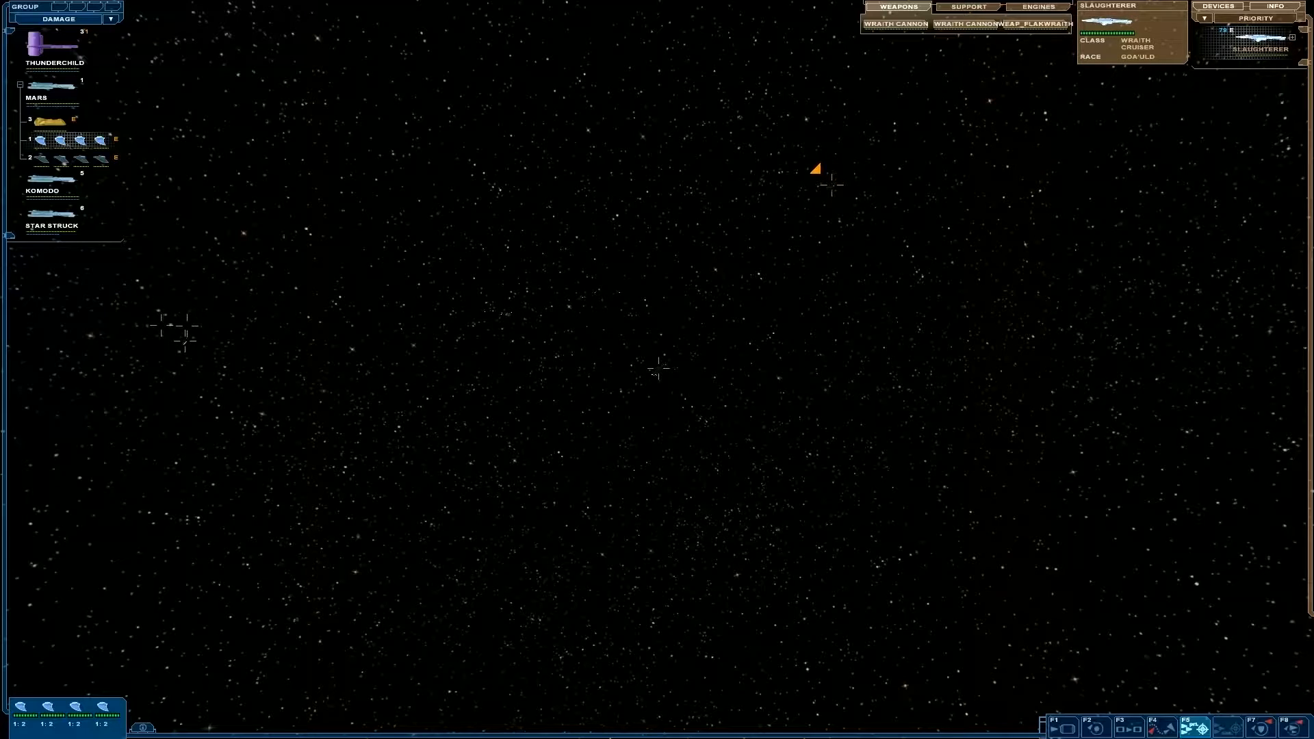
Target the Wraith cruiser Slaughterer and show the enemy Goa'uld group near Earth
{"action": "left_click", "coordinate": [48, 208]}
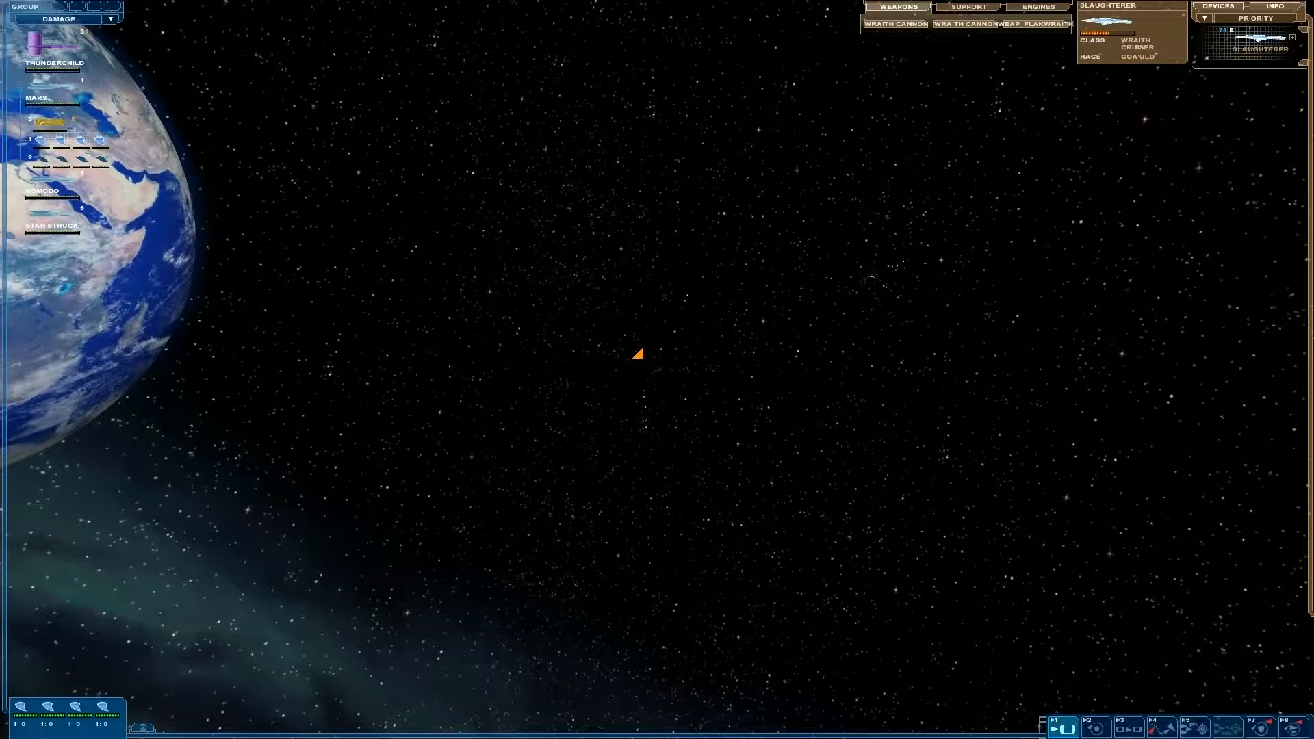
Pause the battle and select the Aurora to show its shield, weapons, support and engines
{"action": "left_click", "coordinate": [641, 354]}
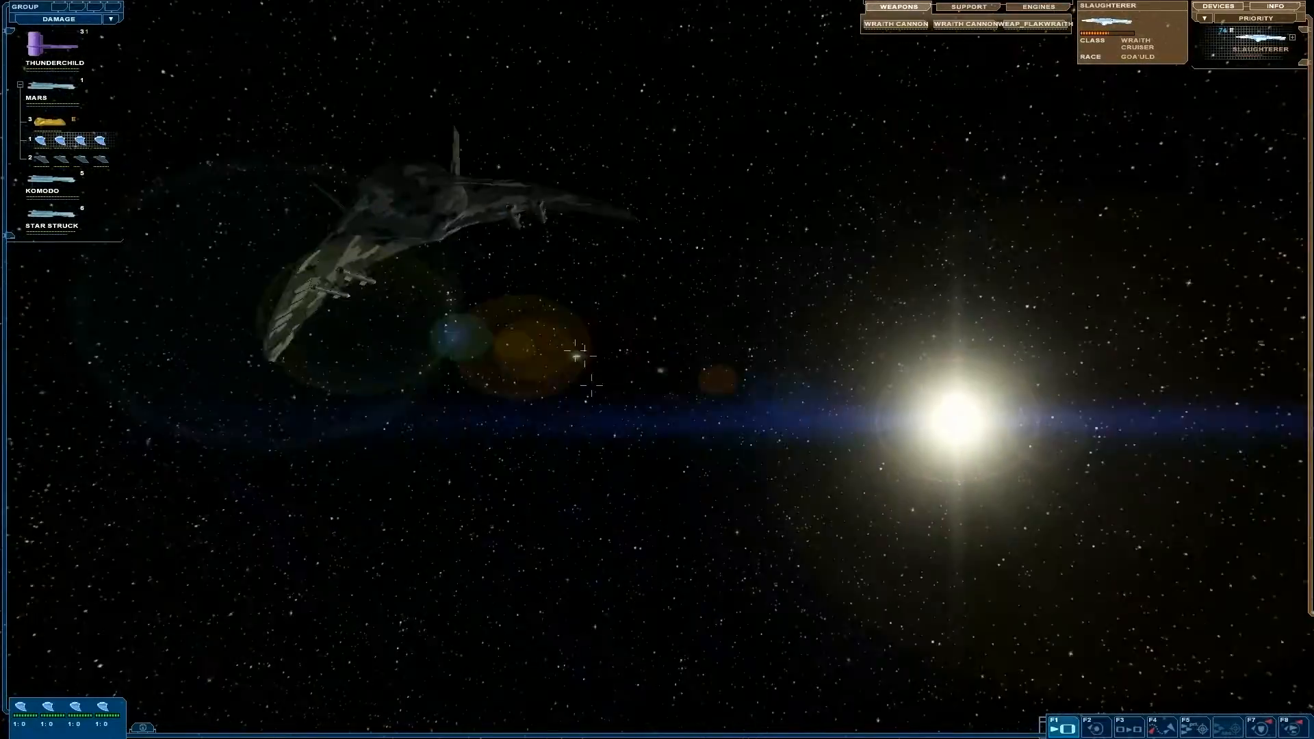
{"action": "left_click", "coordinate": [47, 48]}
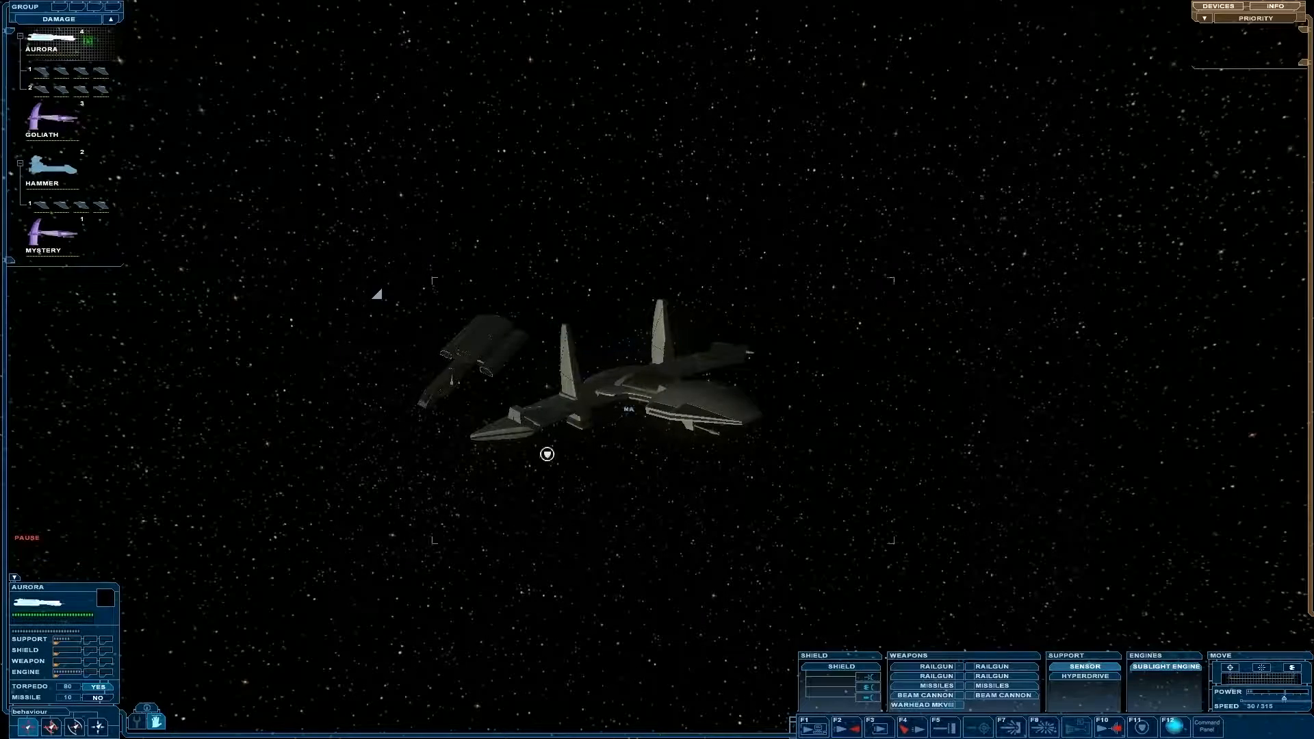
Select the Goliath portrait, extend the selection, then single out the Hammer
{"action": "left_click", "coordinate": [44, 120]}
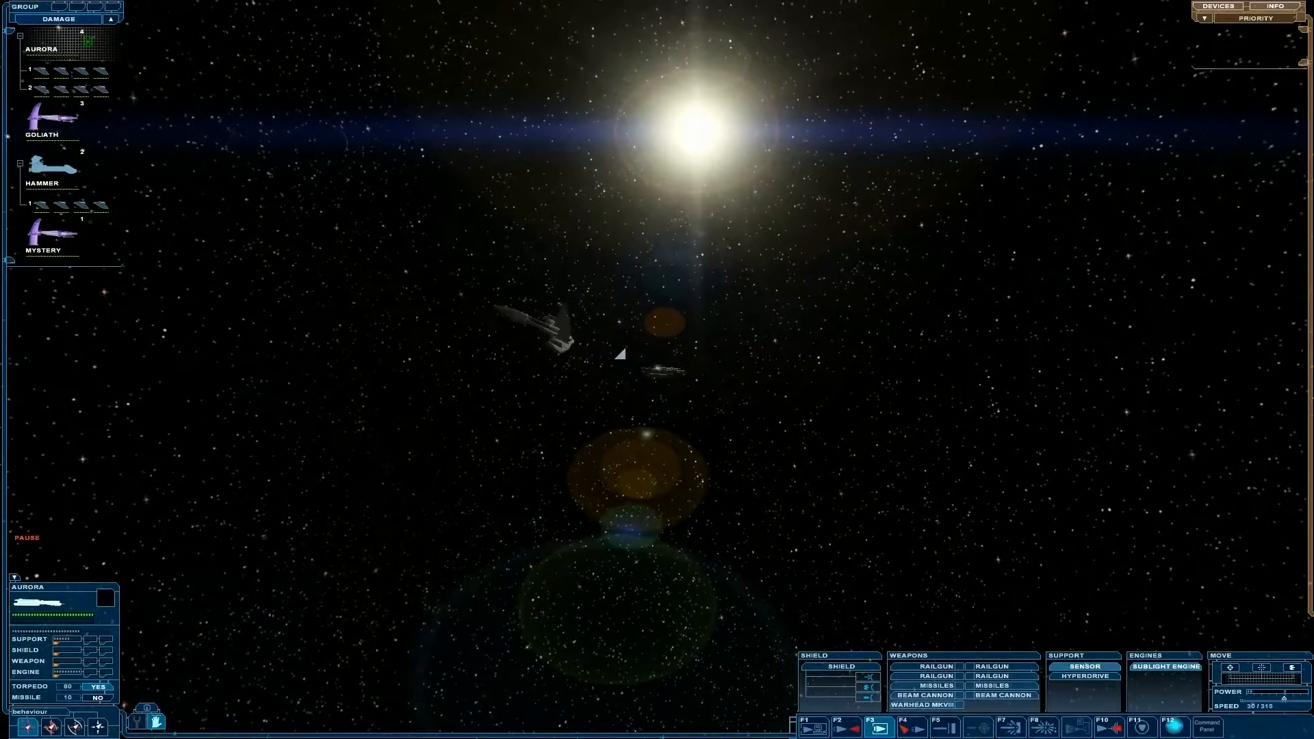
{"action": "left_click", "coordinate": [42, 120]}
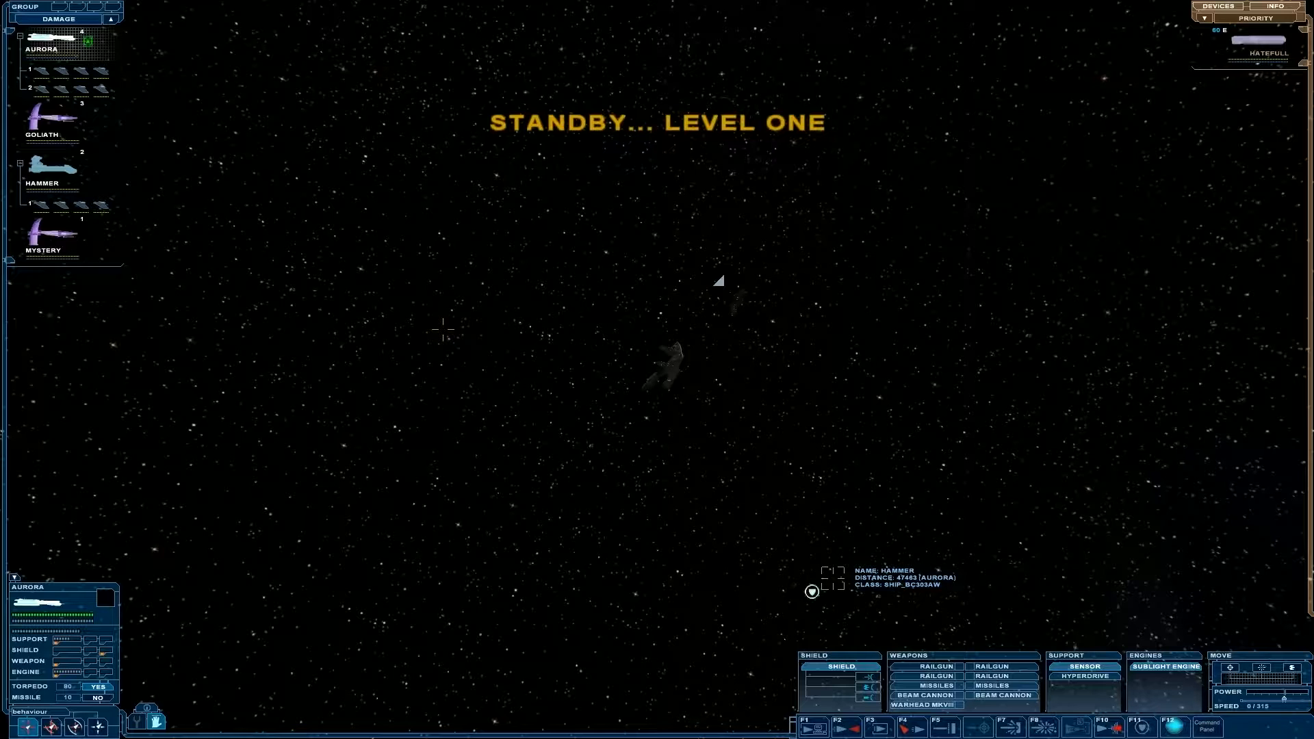
{"action": "left_click", "coordinate": [42, 117]}
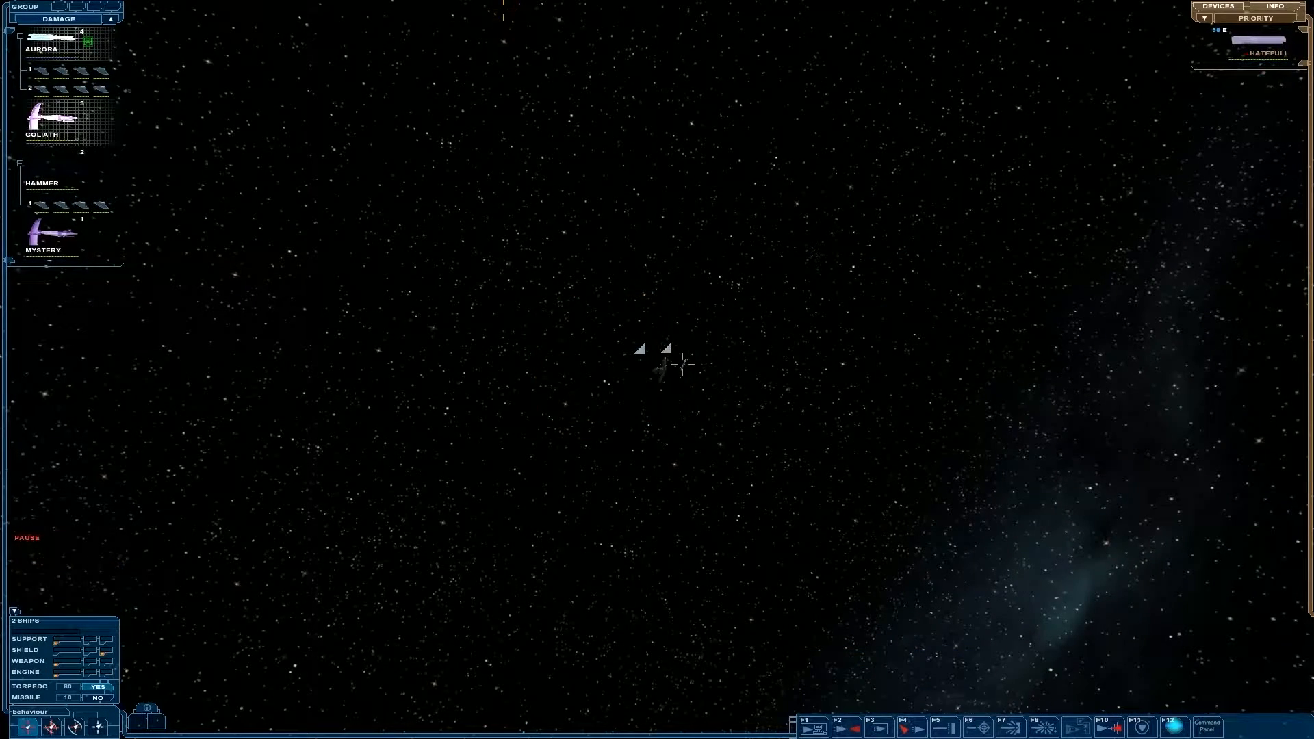
{"action": "left_click", "coordinate": [41, 183]}
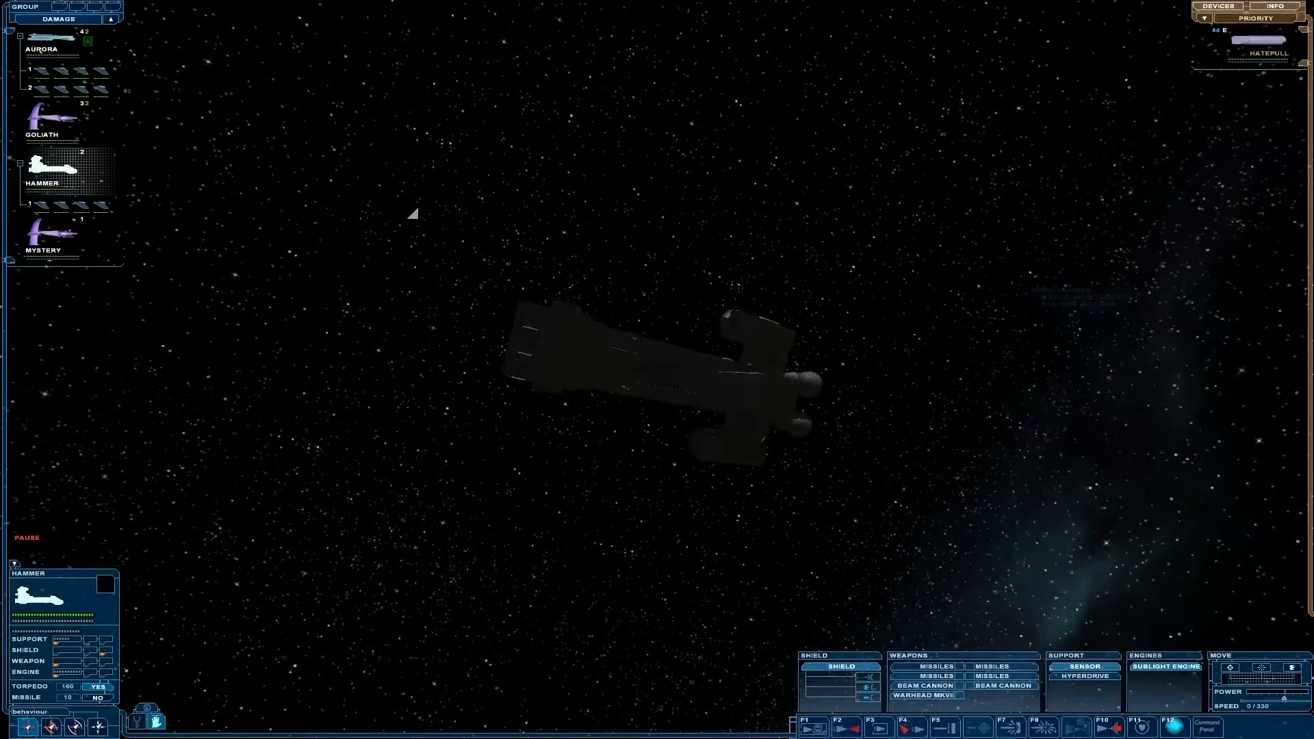
{"action": "left_click", "coordinate": [38, 235]}
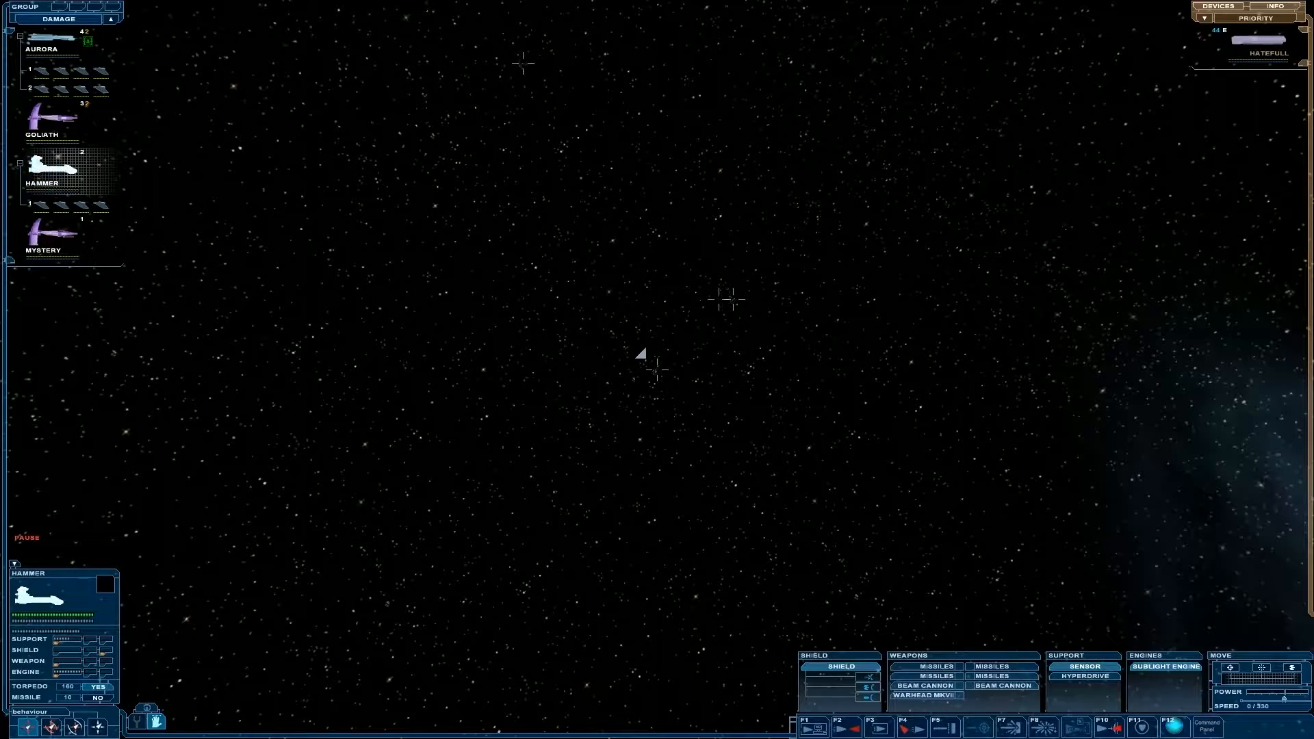
Group Goliath with two other ships, then bring up the Hammer's special options
{"action": "left_click", "coordinate": [36, 116]}
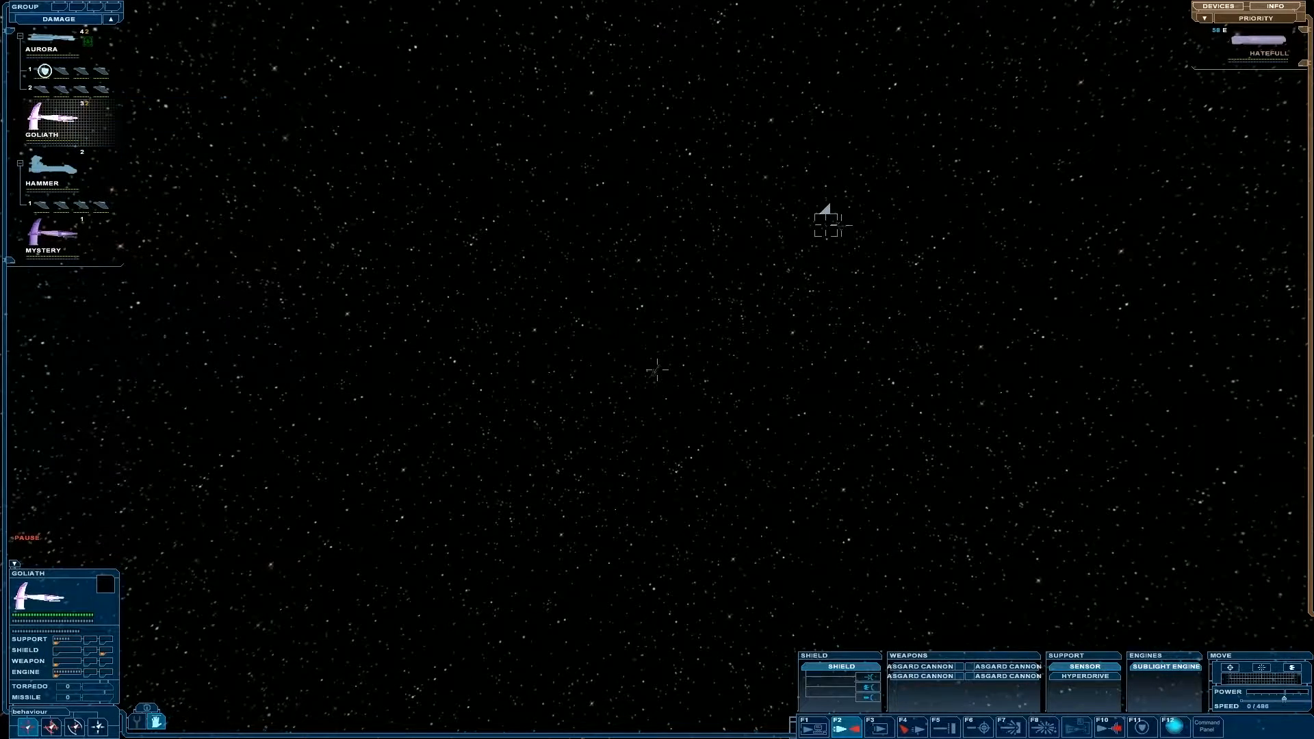
{"action": "left_click", "coordinate": [48, 39]}
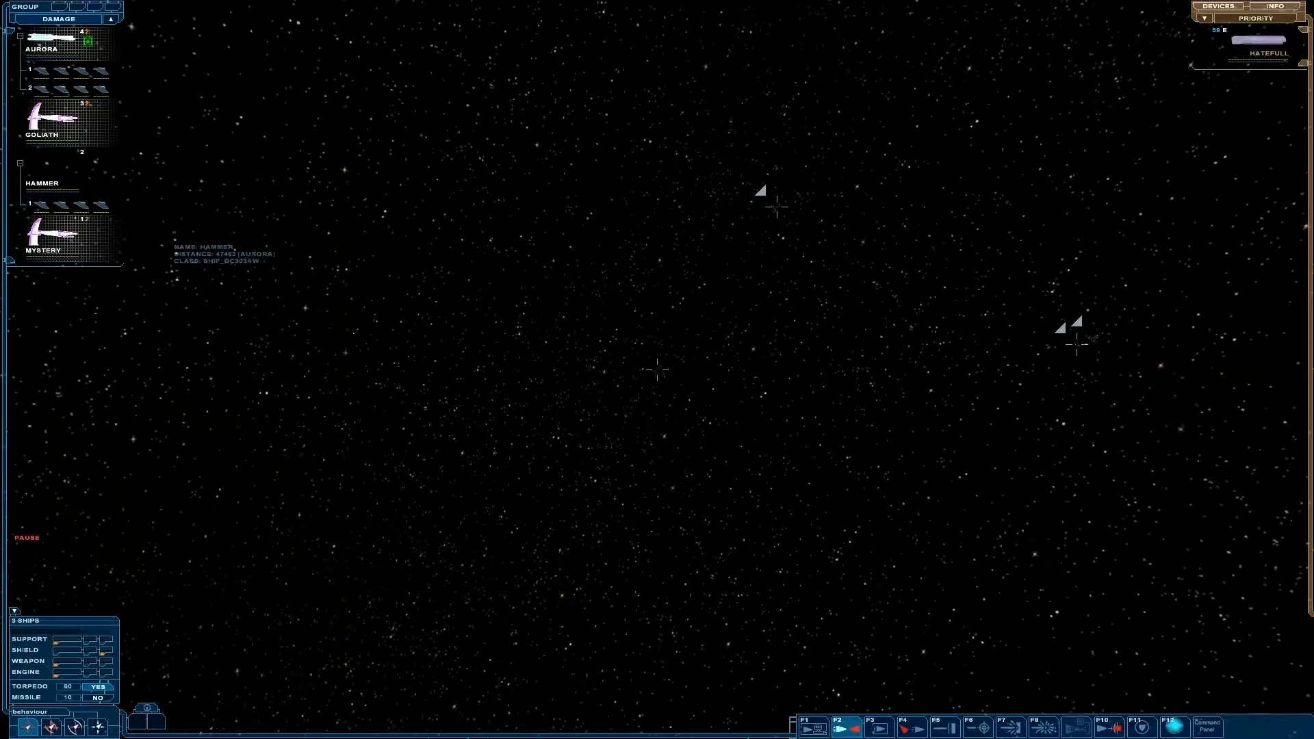
{"action": "left_click", "coordinate": [43, 183]}
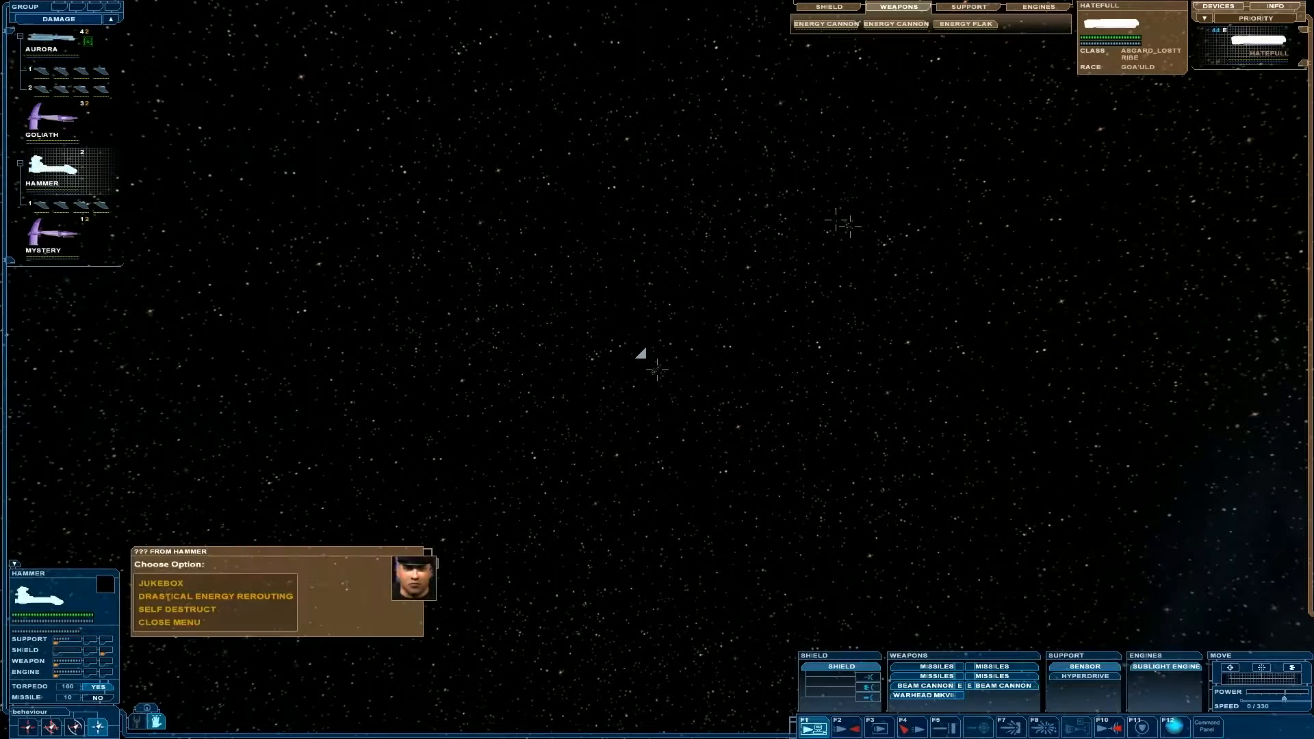
Choose Drastical Energy Rerouting into the Hammer's weapons and pick the energy source
{"action": "left_click", "coordinate": [213, 596]}
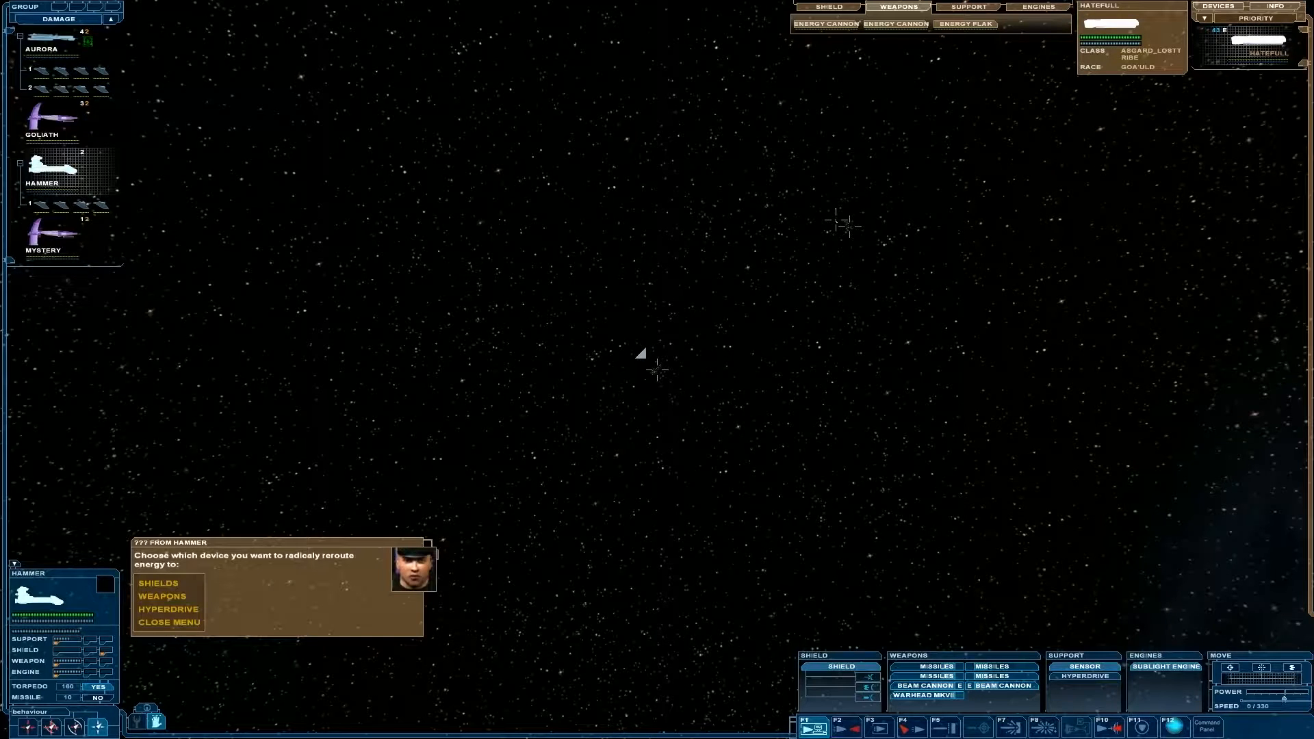
{"action": "left_click", "coordinate": [165, 597]}
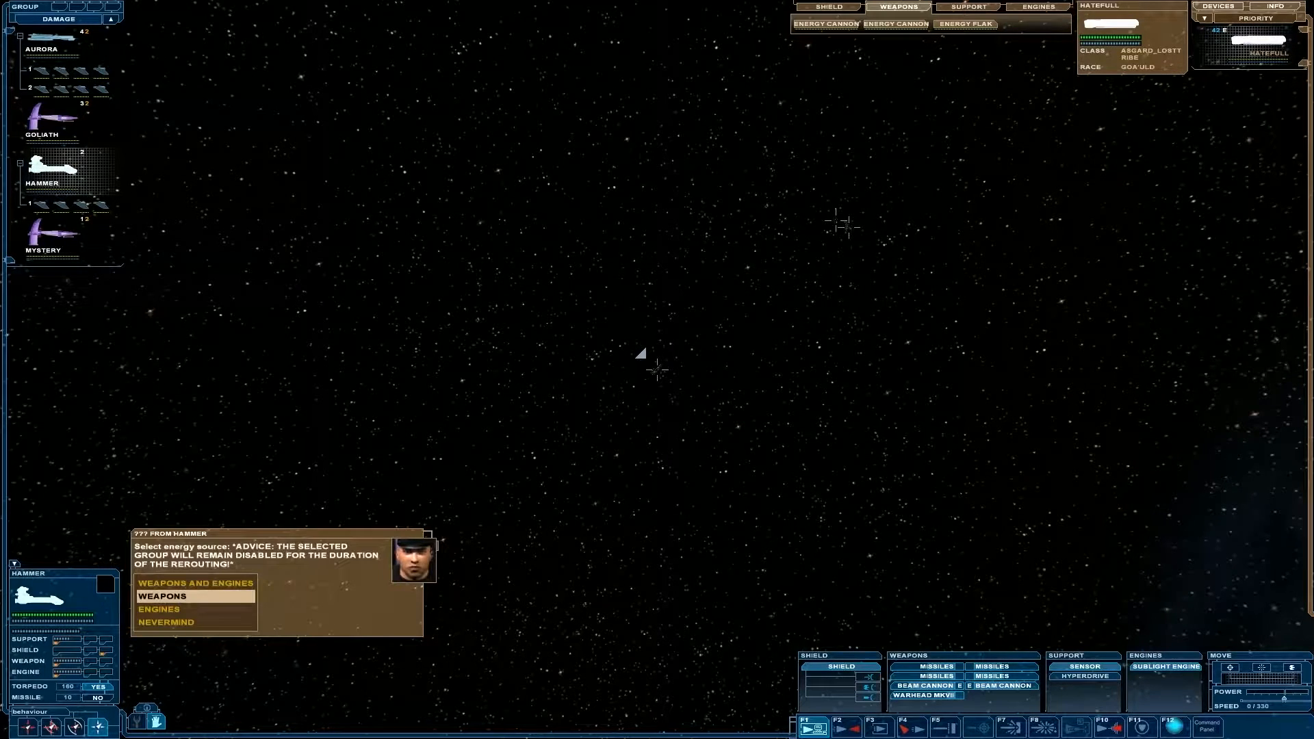
{"action": "left_click", "coordinate": [165, 597]}
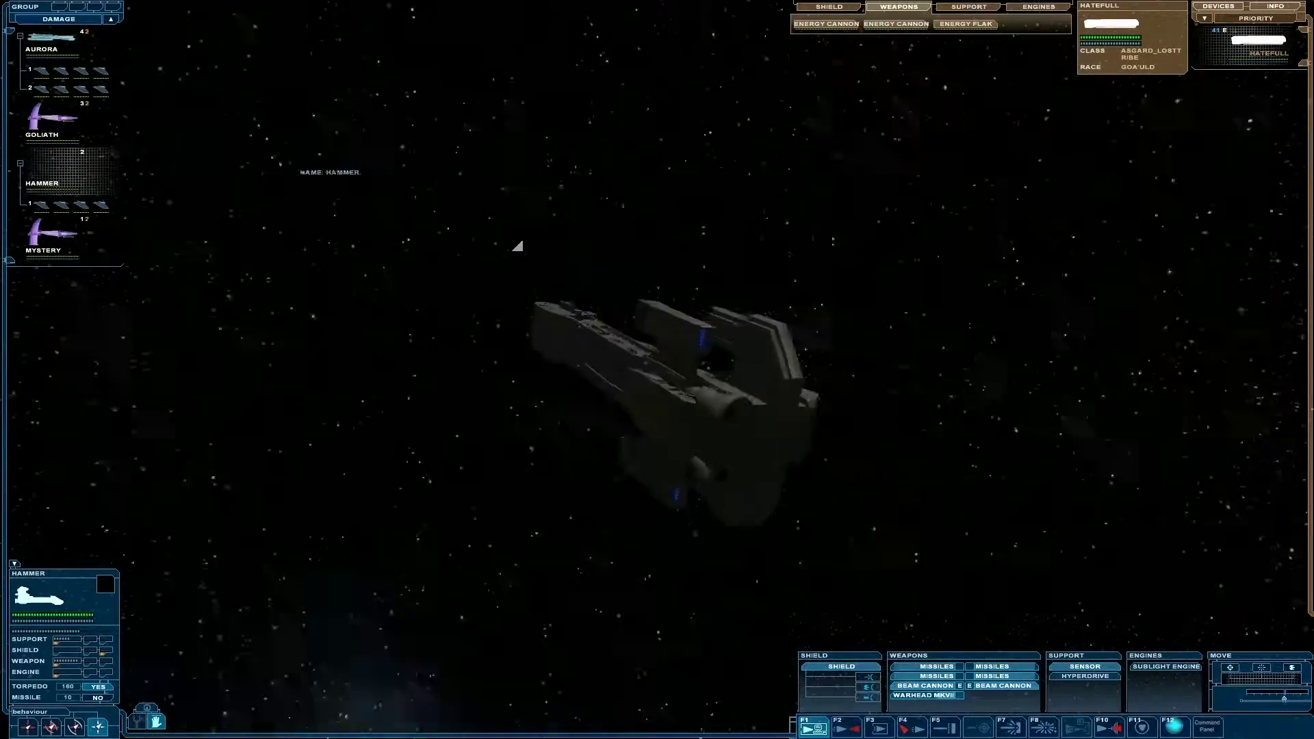
Send the Goliath and the Mystery toward the enemy, then return command to the Hammer
{"action": "left_click", "coordinate": [41, 121]}
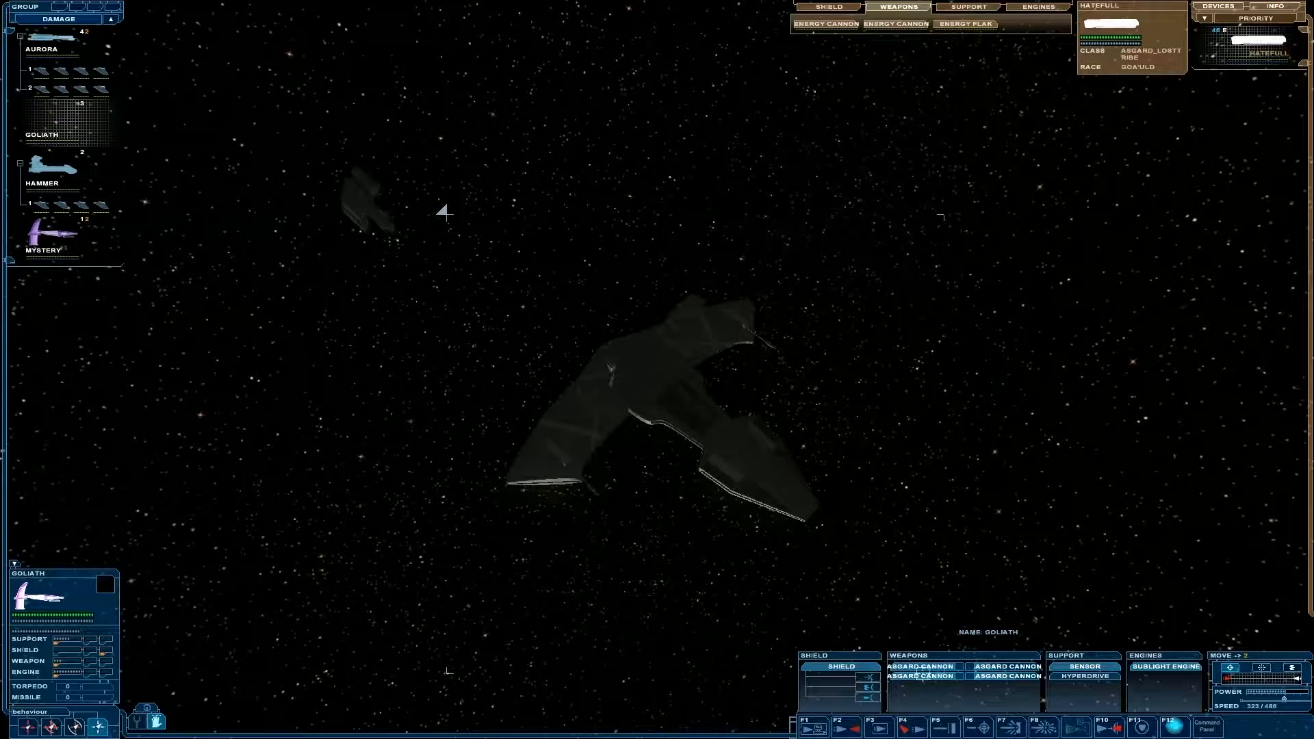
{"action": "left_click", "coordinate": [45, 35]}
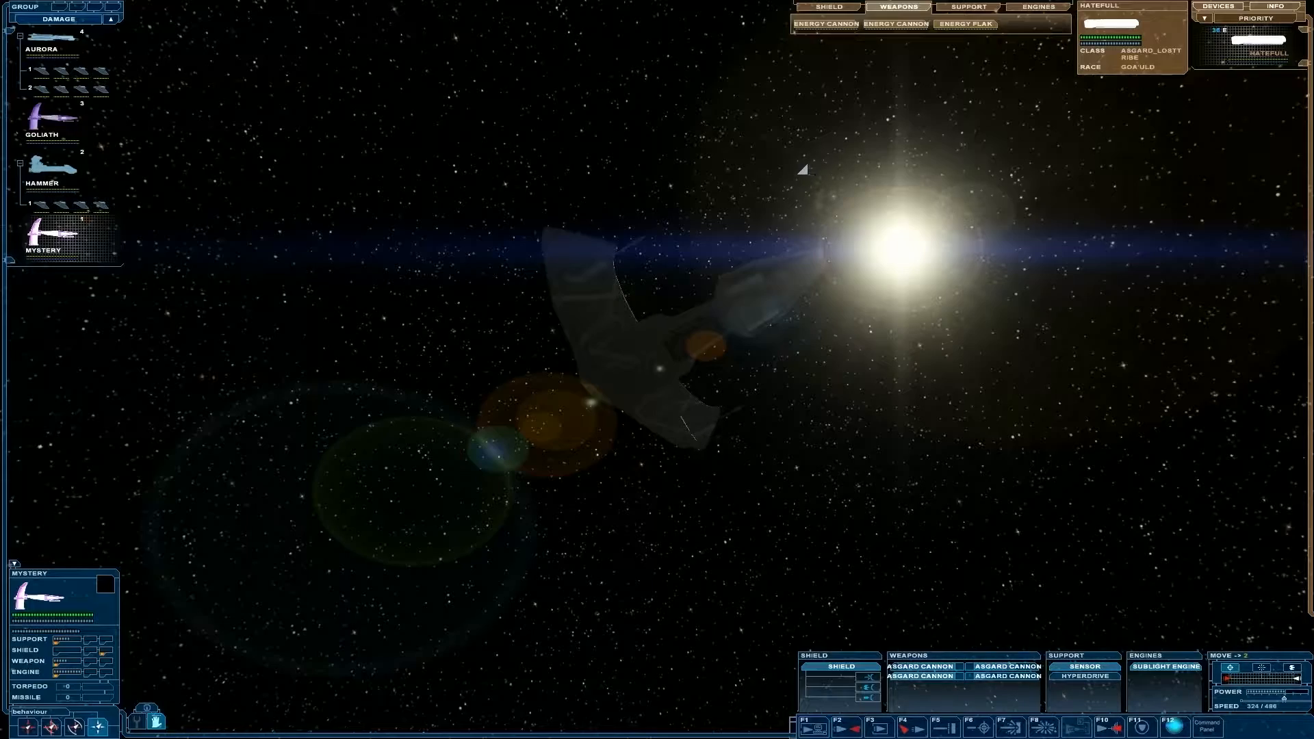
{"action": "left_click", "coordinate": [48, 166]}
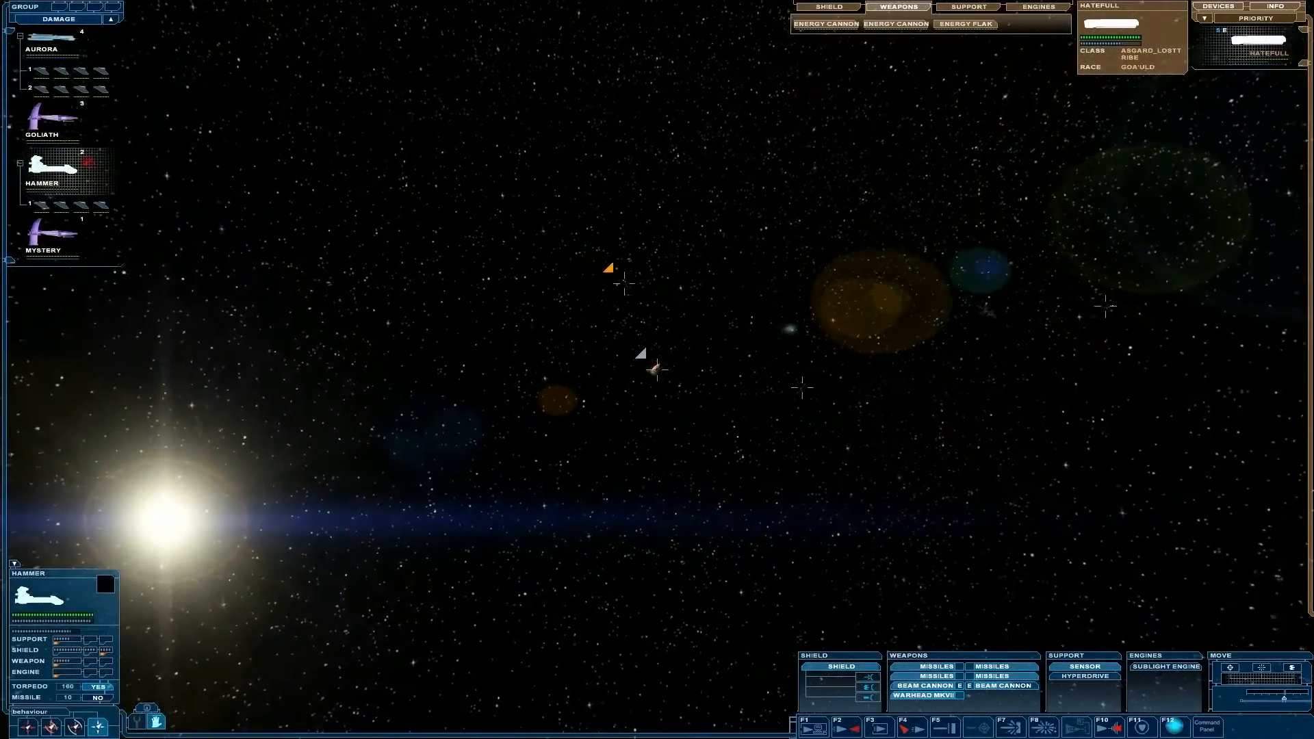
Direct the Goliath at the enemy Hatefull, then pause the battle with the game menu
{"action": "left_click", "coordinate": [49, 121]}
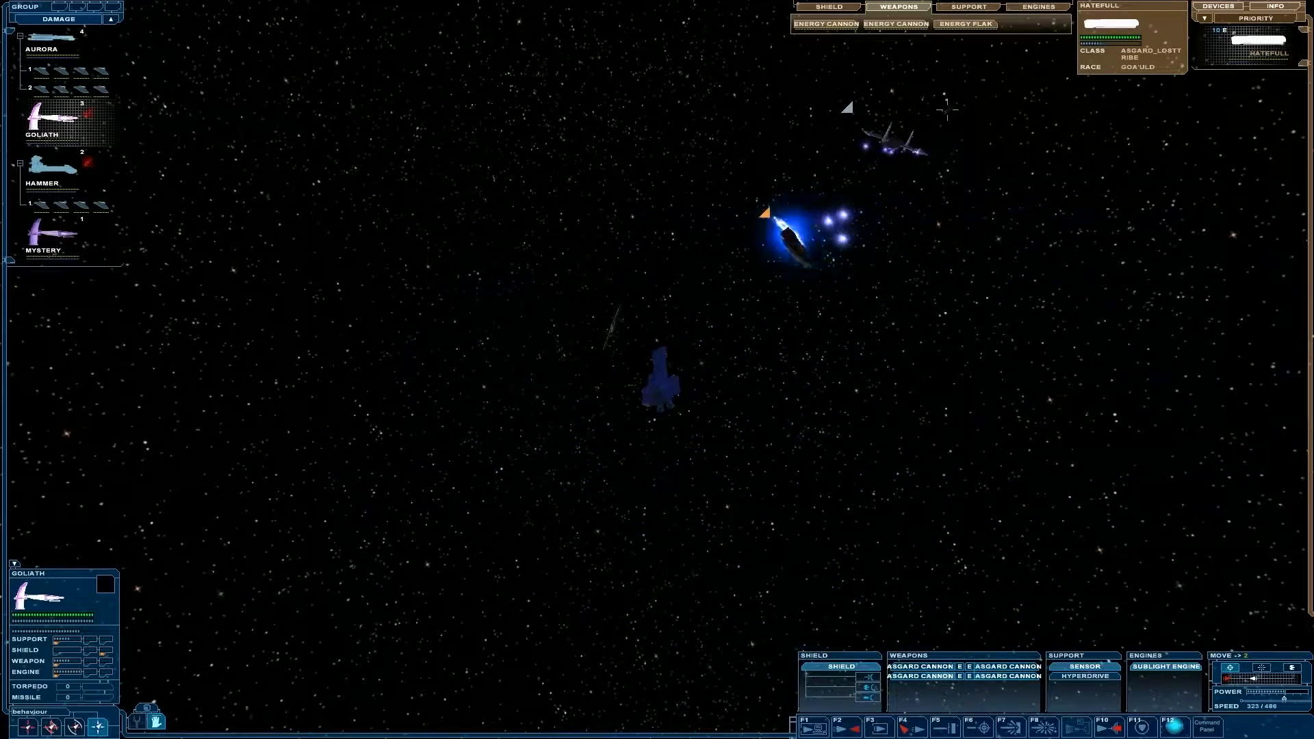
{"action": "left_click", "coordinate": [45, 167]}
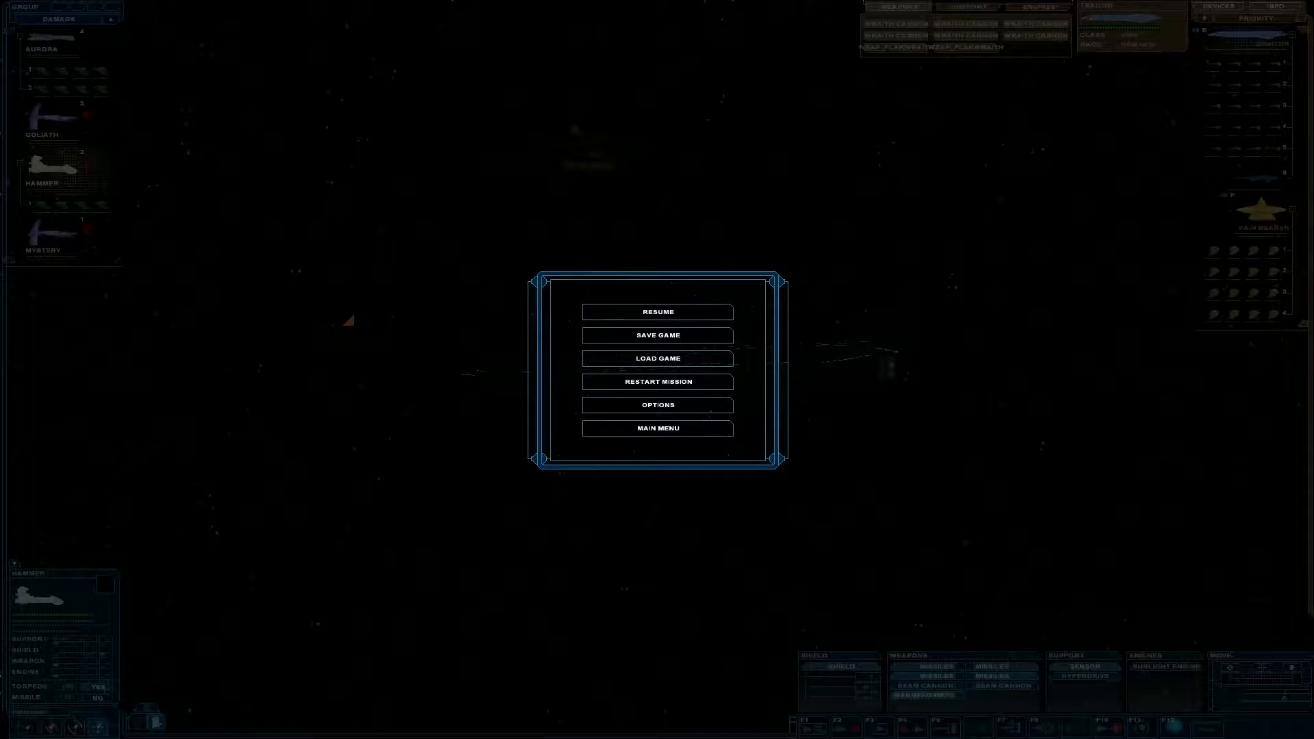
Save the game over the existing PLUTO THE PLANET slot, confirming the overwrite
{"action": "left_click", "coordinate": [657, 334]}
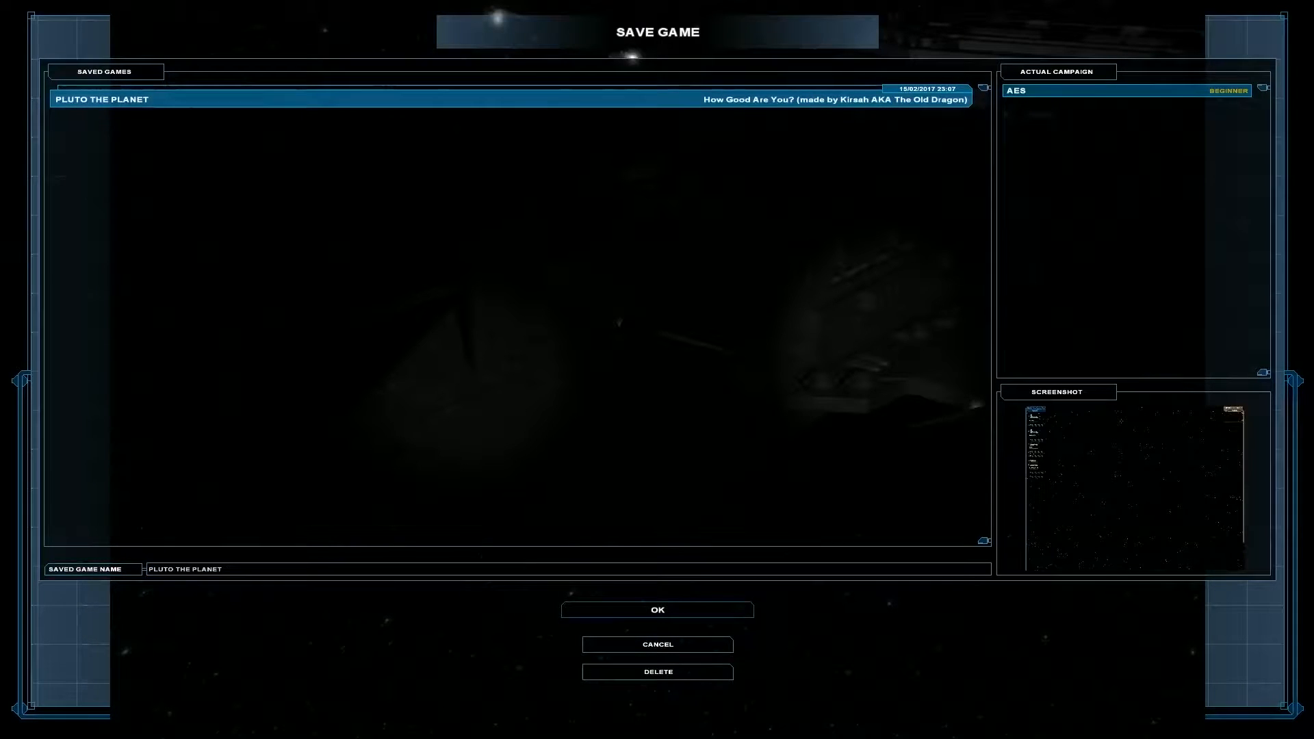
{"action": "left_click", "coordinate": [657, 611]}
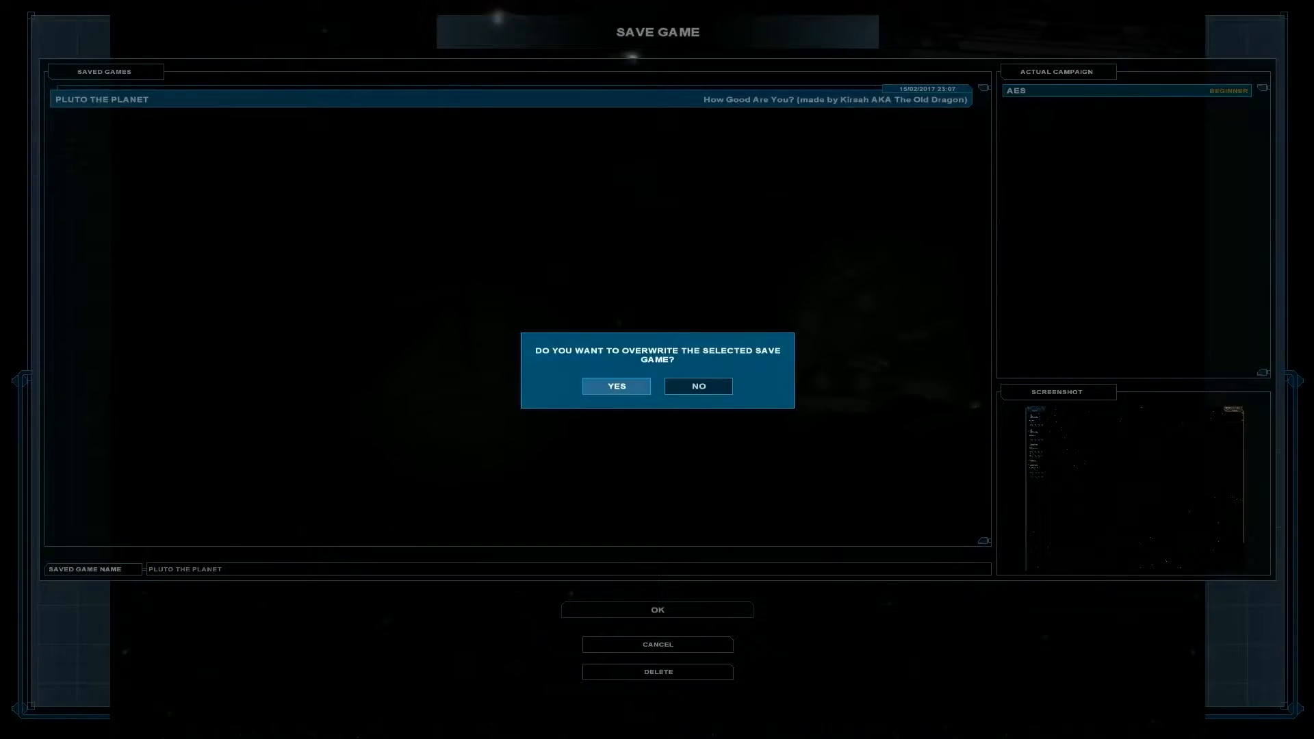